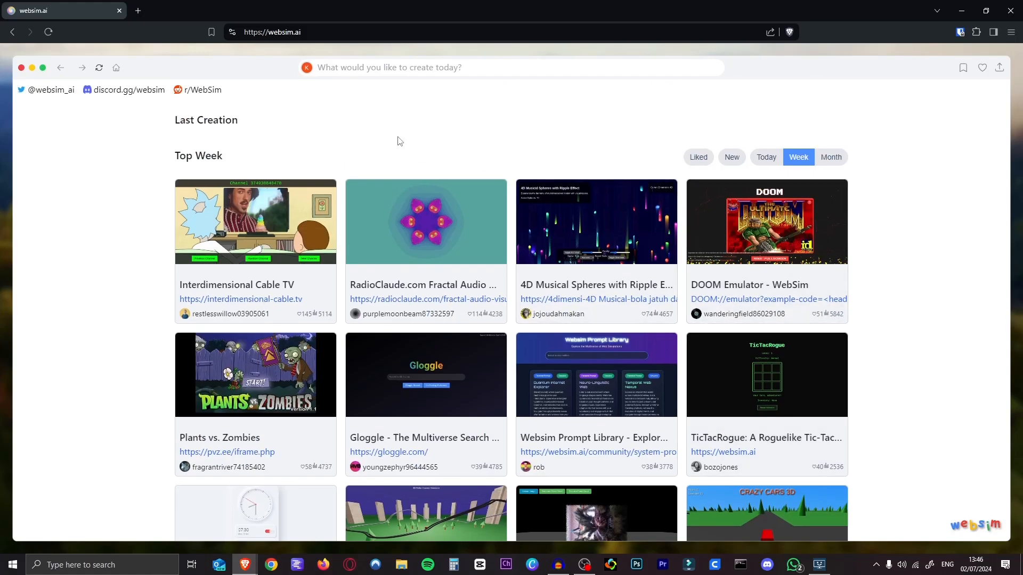
mouse_move(663, 173)
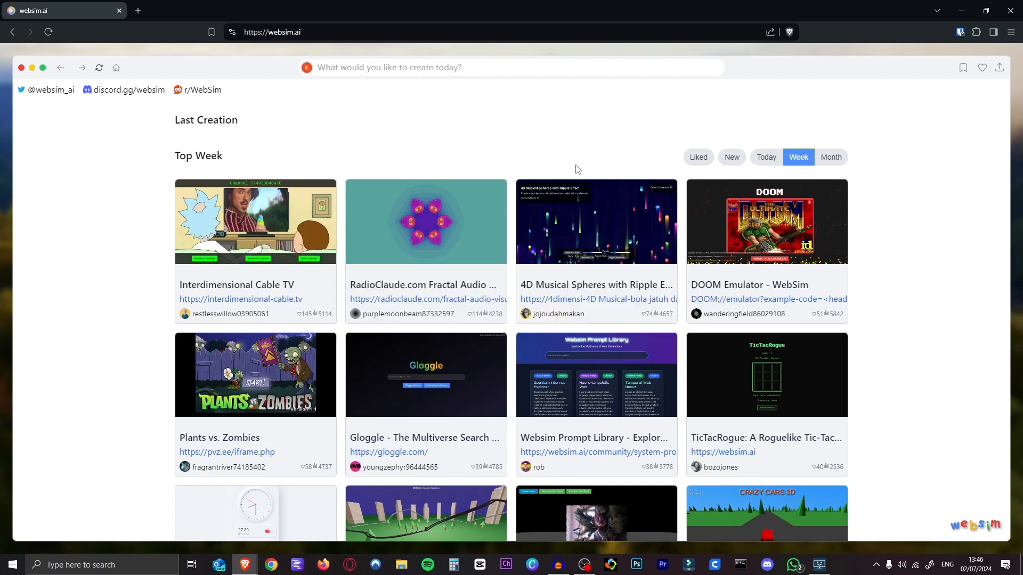
mouse_move(356, 46)
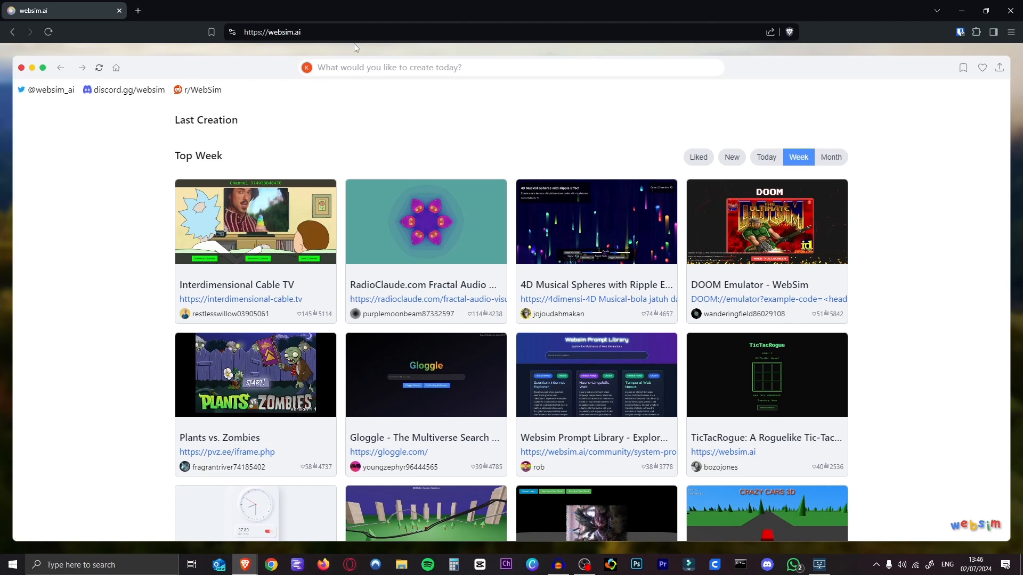
mouse_move(139, 66)
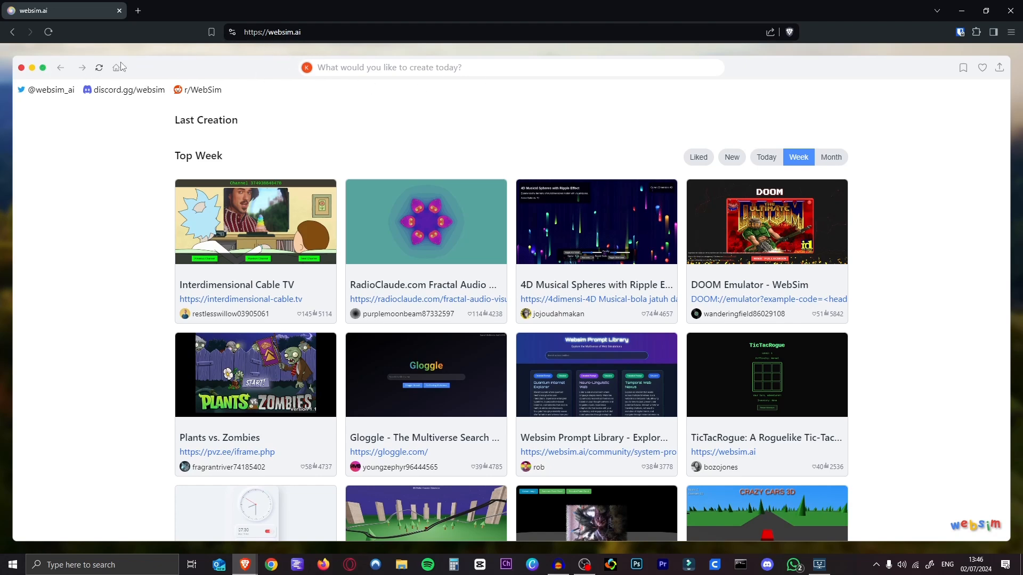
mouse_move(475, 97)
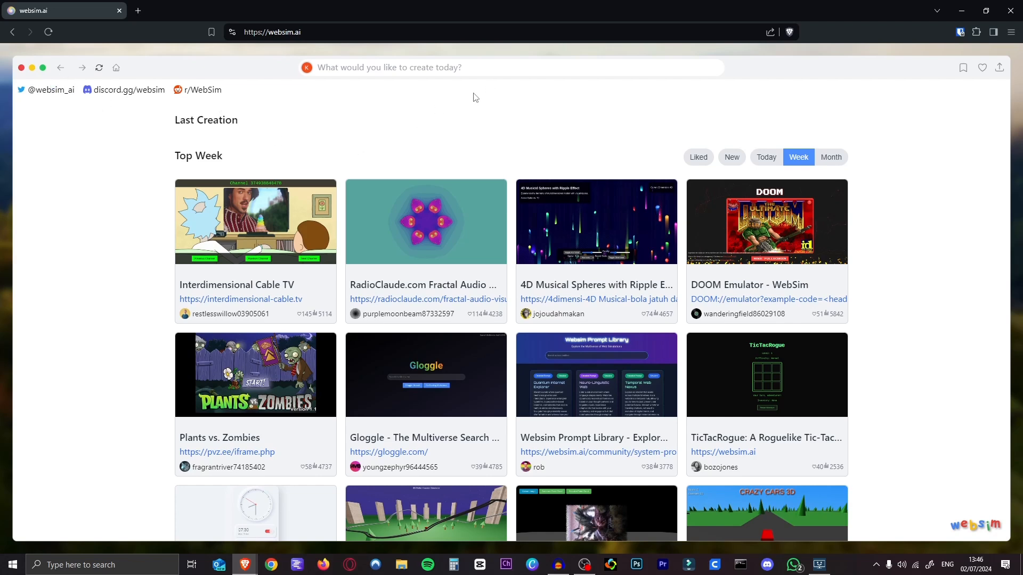
Focus WebSim's creation bar to start describing a new imaginary site.
left_click(509, 67)
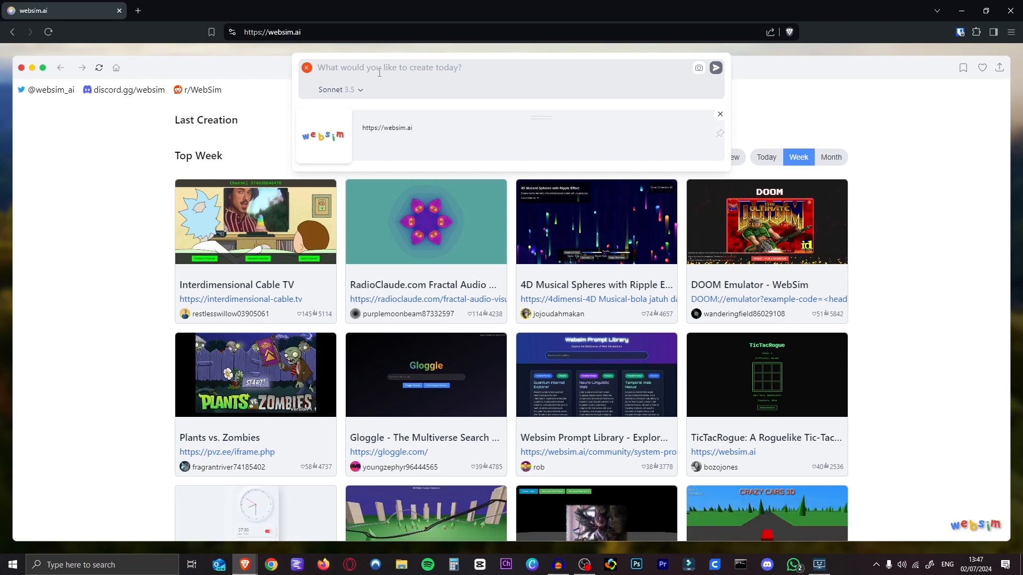
Enter catstagram.com as the site address, keeping Sonnet 3.5 after checking the model list.
type("catstagram.com")
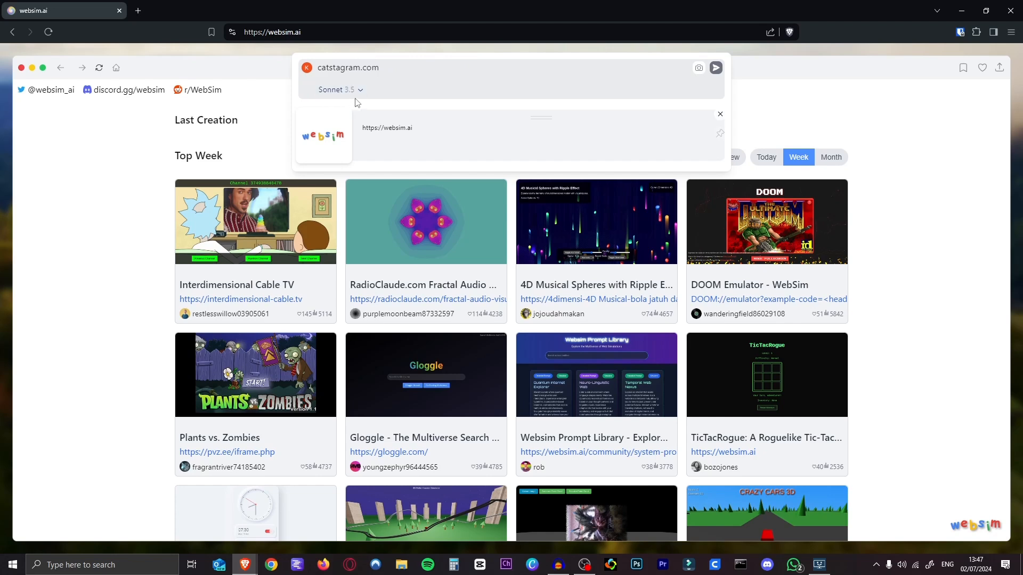
left_click(336, 90)
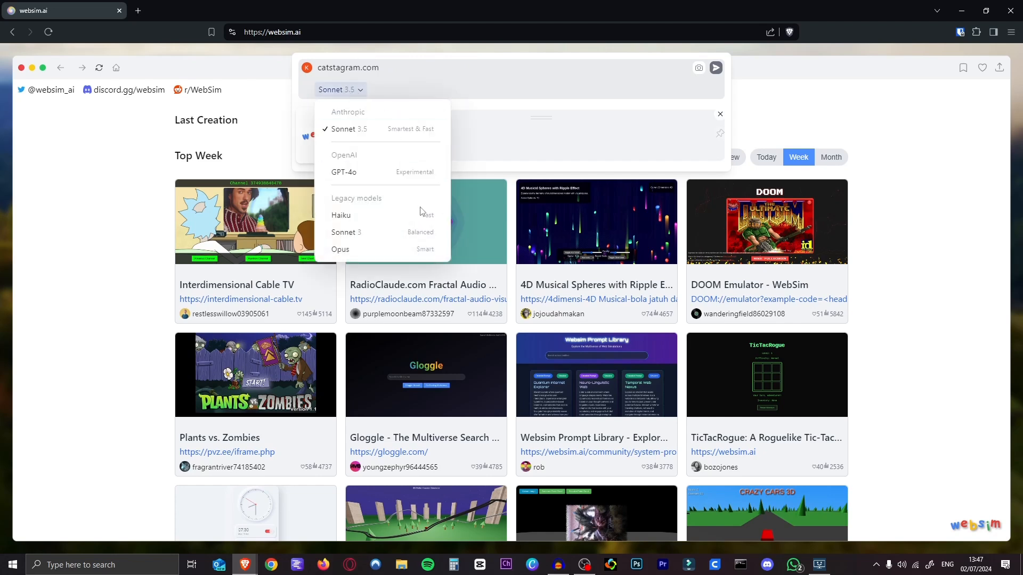
mouse_move(382, 129)
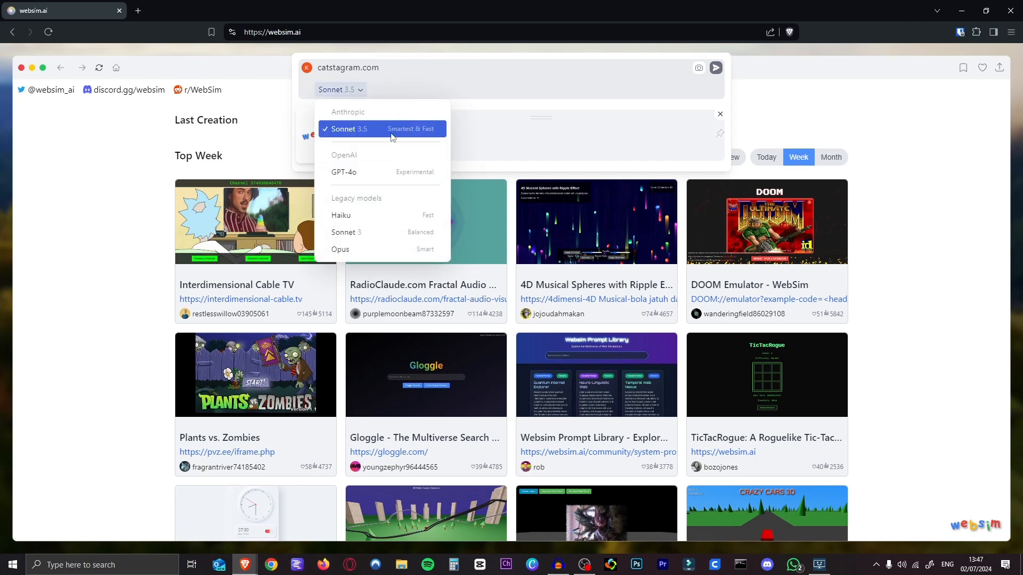
mouse_move(383, 171)
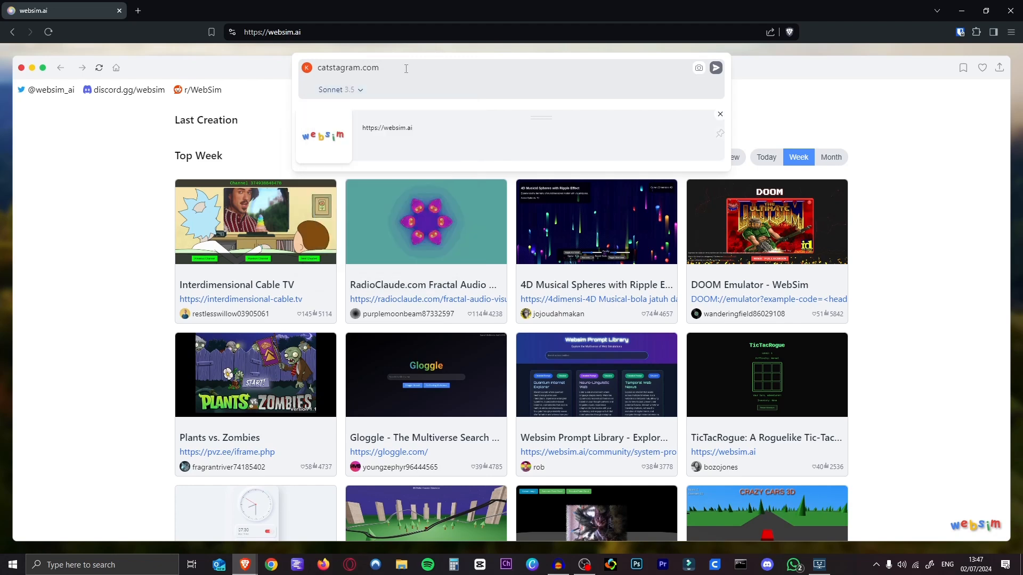
left_click(715, 67)
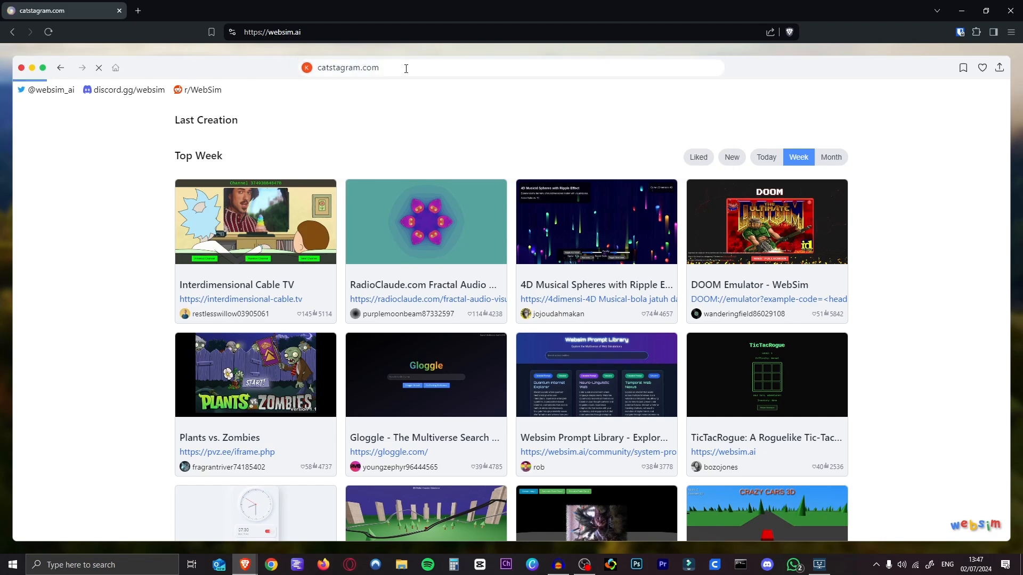
Generate the Catstagram cat photo feed and look through its posts.
key("Return")
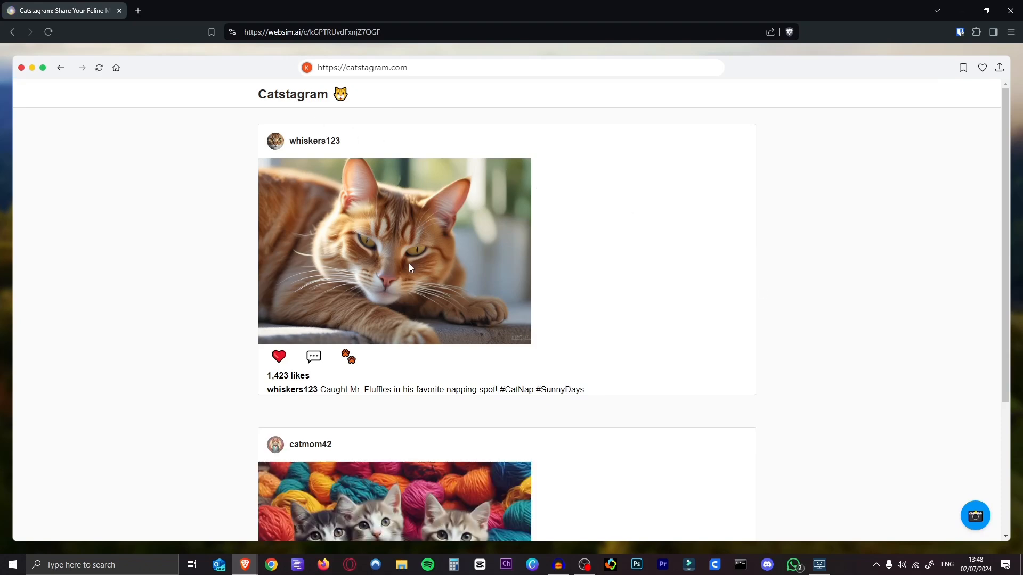
mouse_move(399, 327)
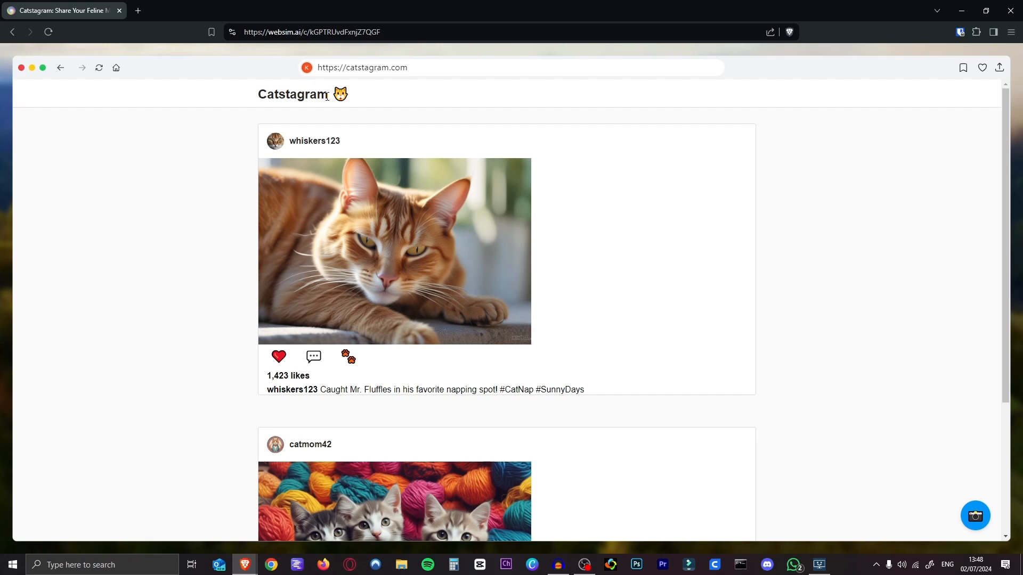
scroll("down", 3)
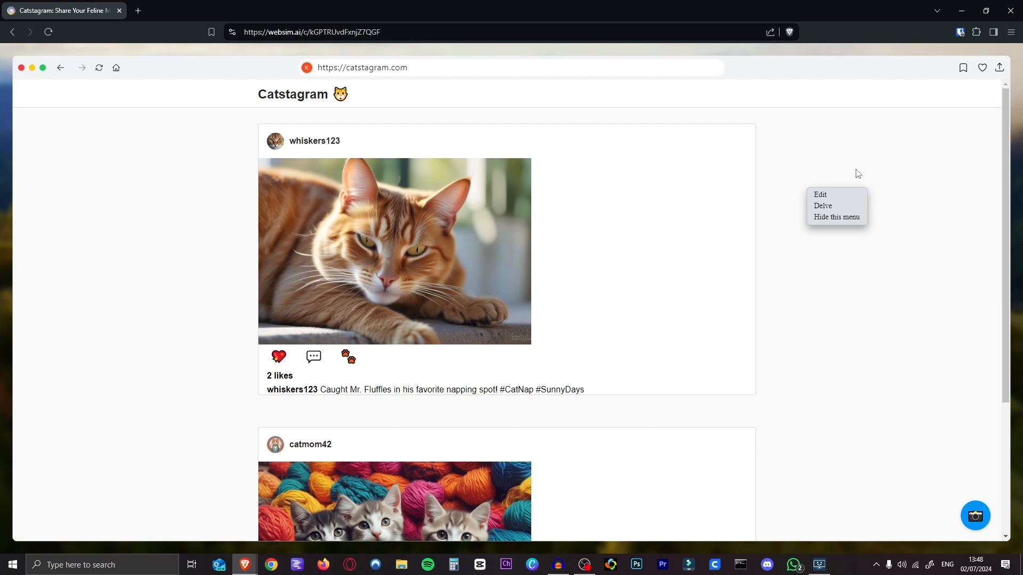
Edit the Catstagram header so the page regenerates with nav icons and follow suggestions.
left_click(820, 194)
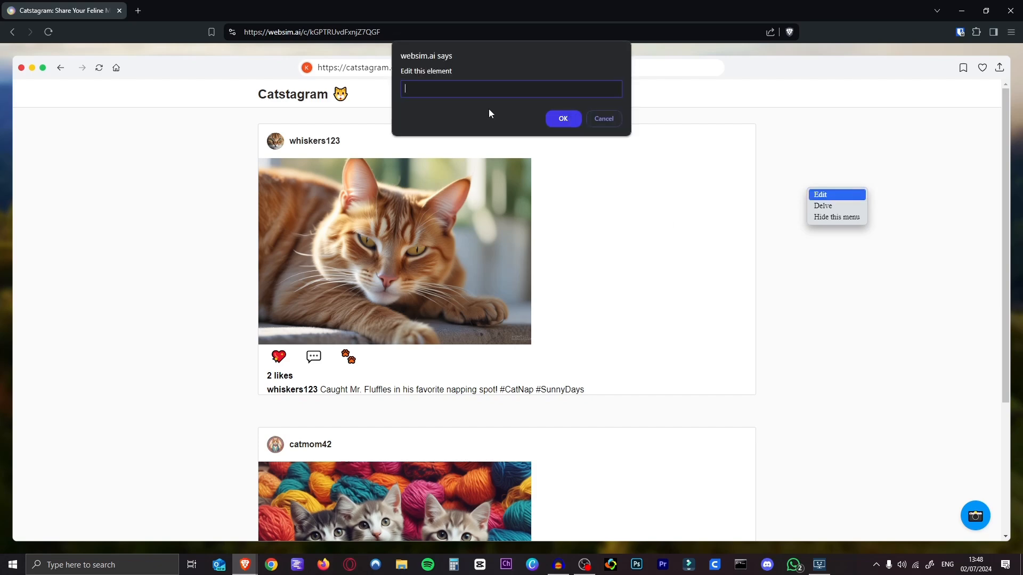
left_click(603, 121)
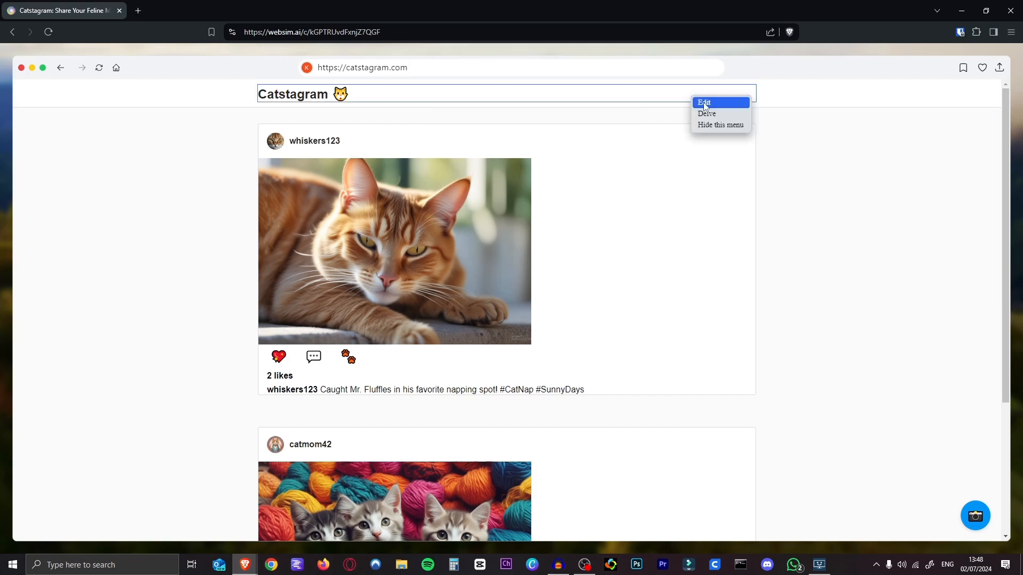
left_click(703, 102)
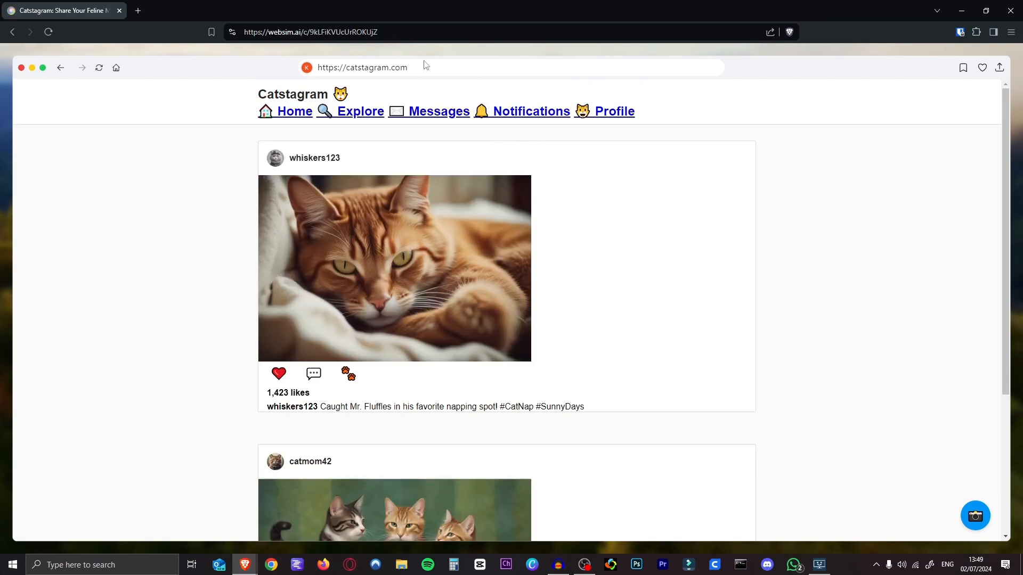
left_click(362, 67)
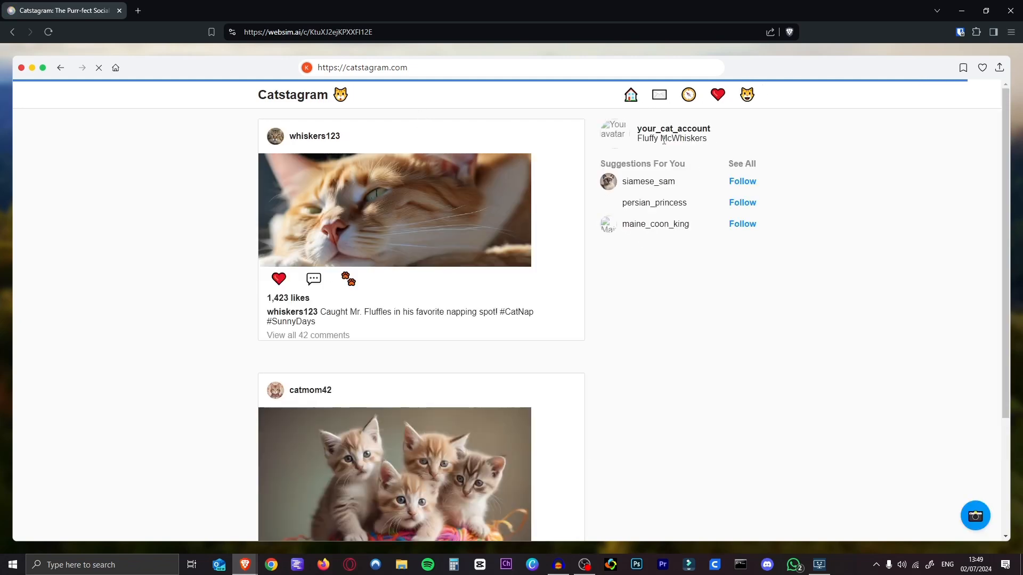
left_click(742, 181)
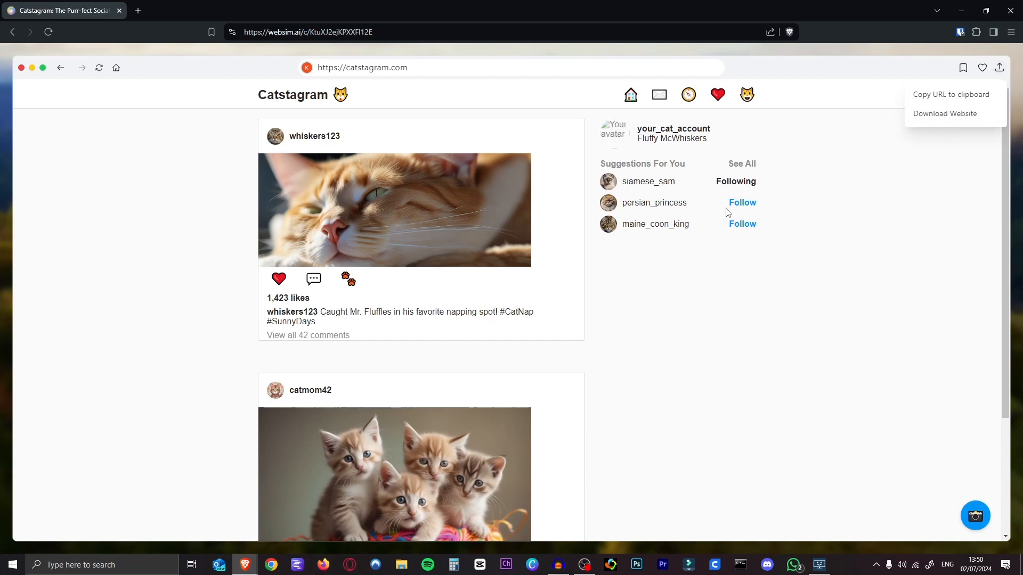
mouse_move(757, 408)
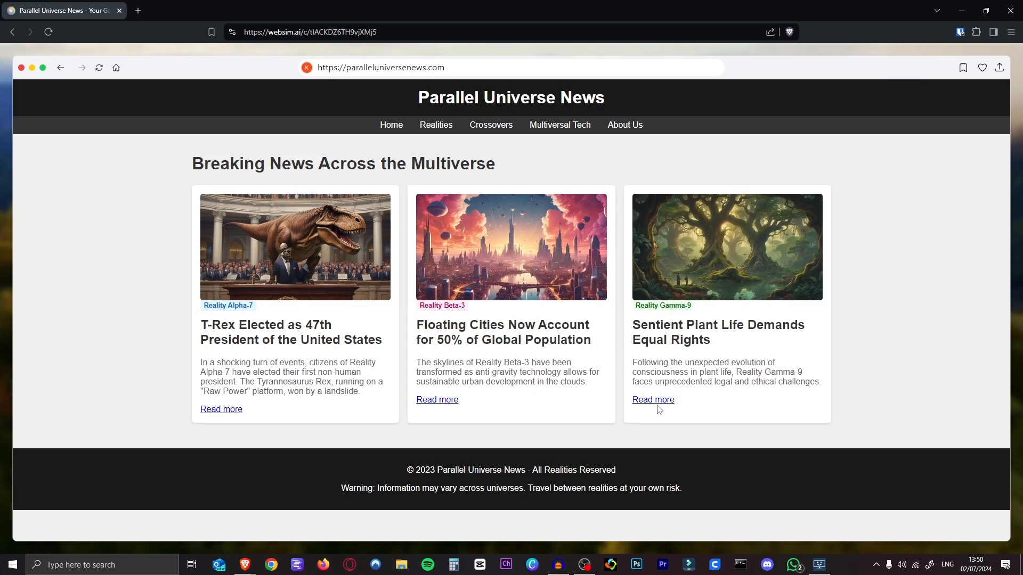
mouse_move(490, 125)
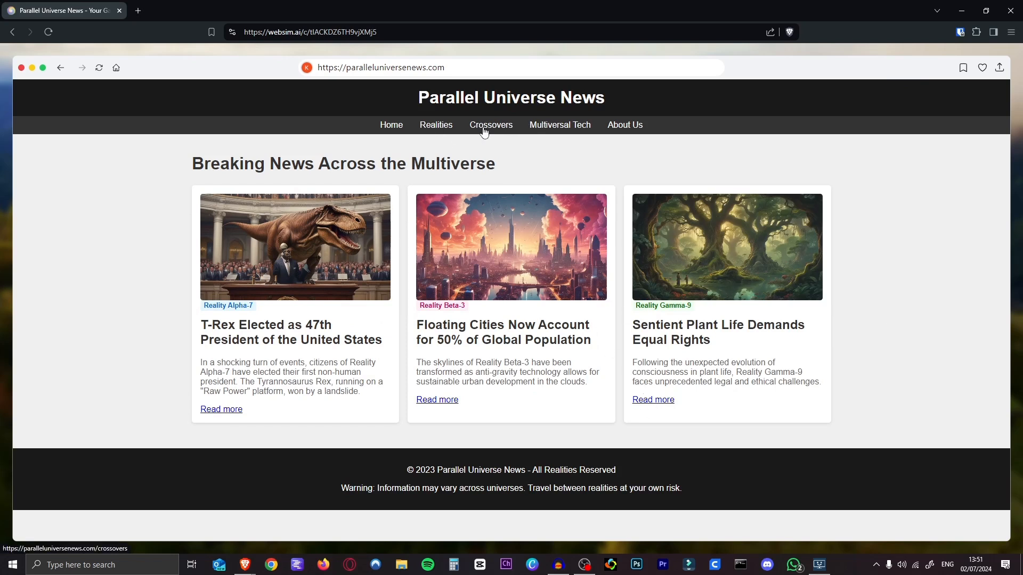
mouse_move(633, 129)
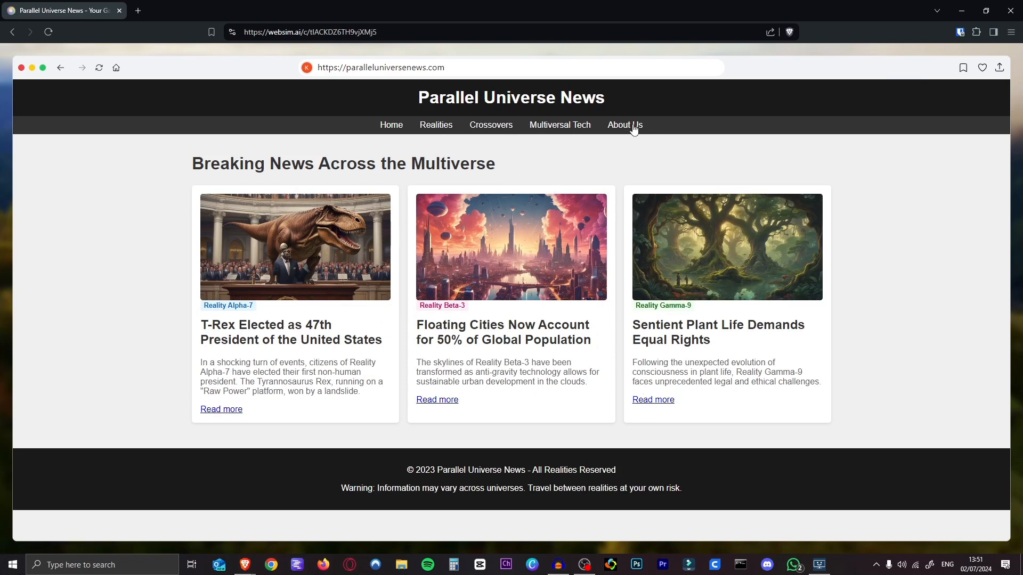
mouse_move(625, 125)
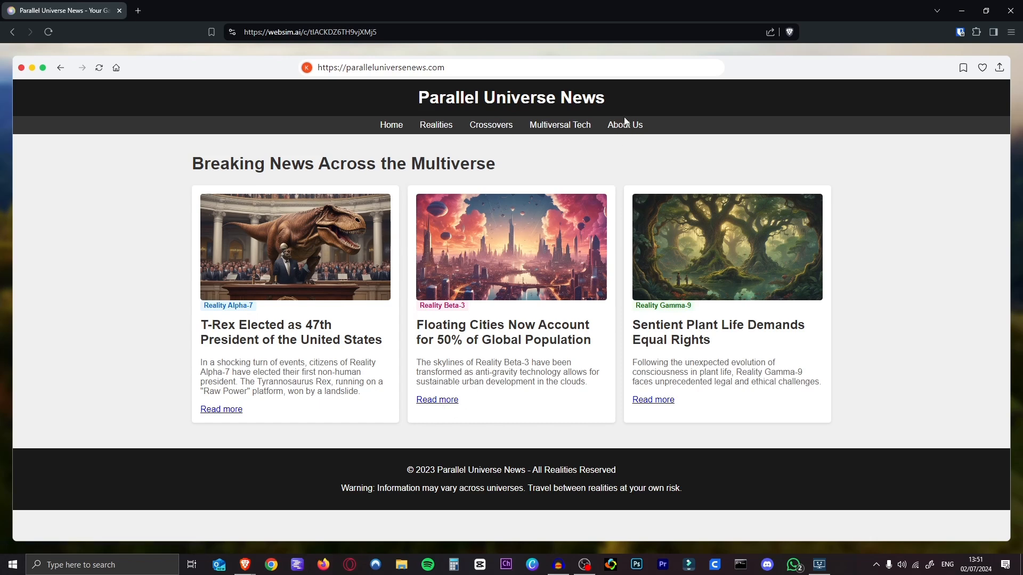
View the Parallel Universe News About Us page, then return to its home page.
left_click(623, 124)
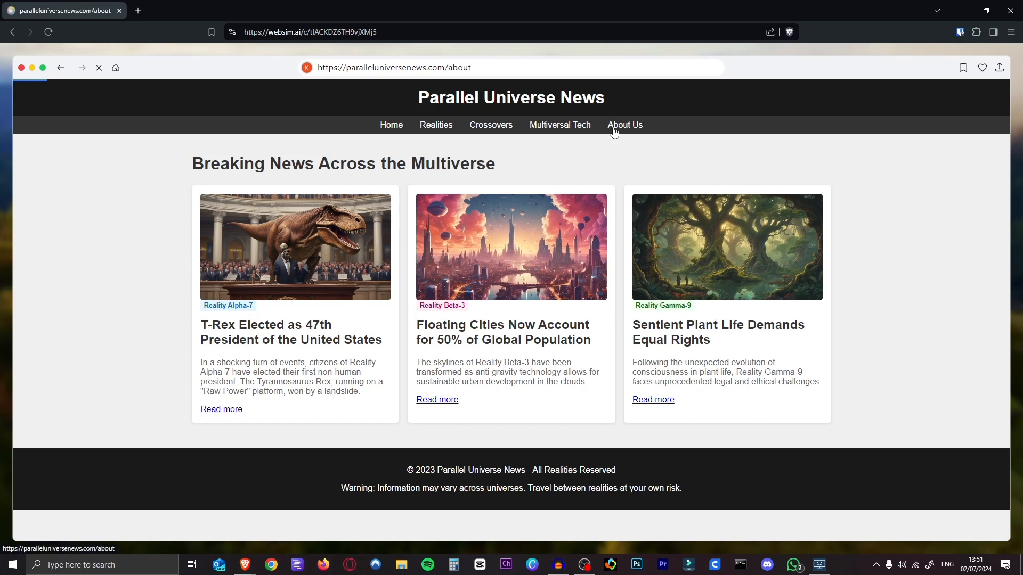
left_click(624, 124)
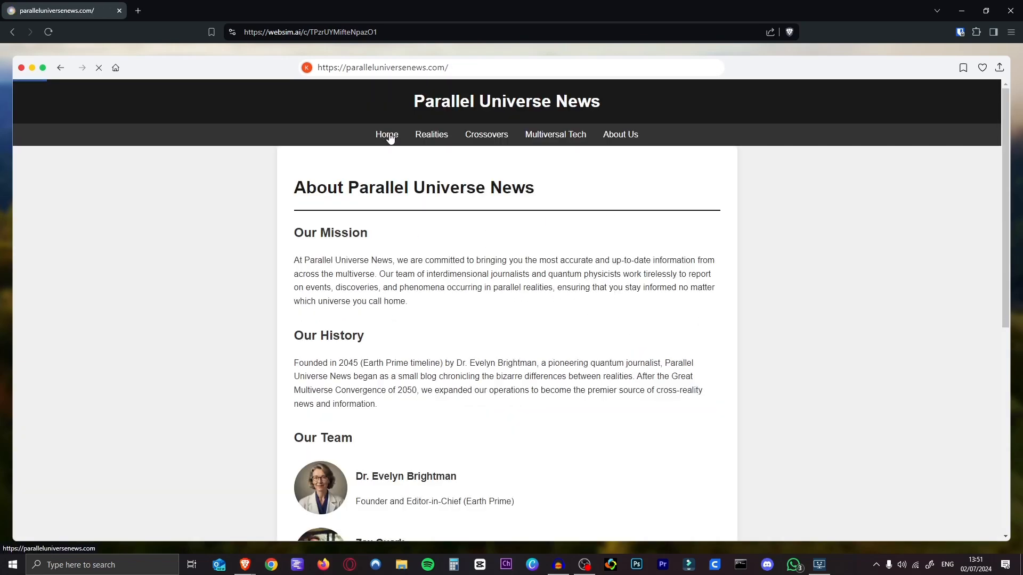
left_click(385, 134)
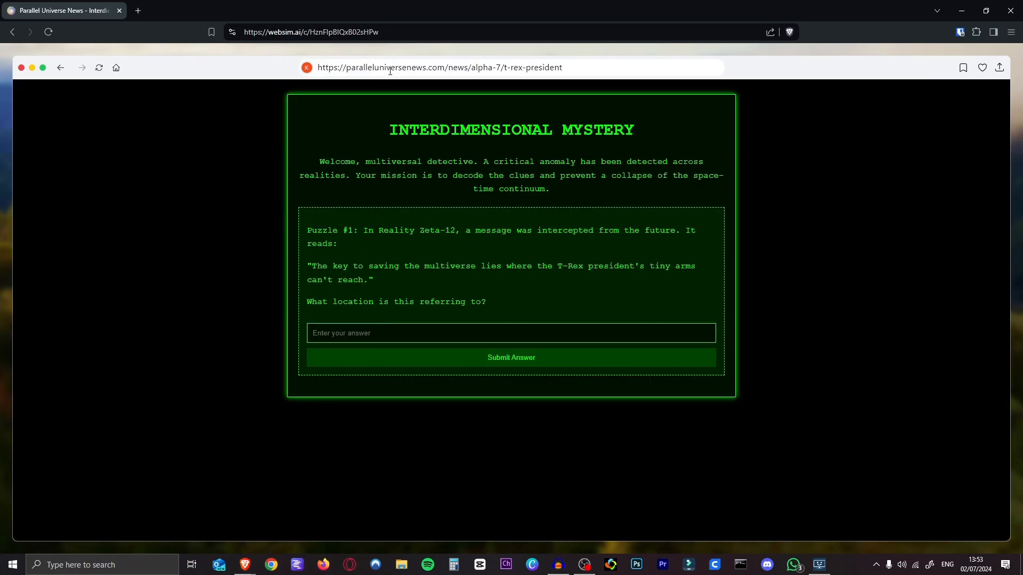
Follow the T-Rex president story to the Interdimensional Mystery puzzle page.
left_click(421, 334)
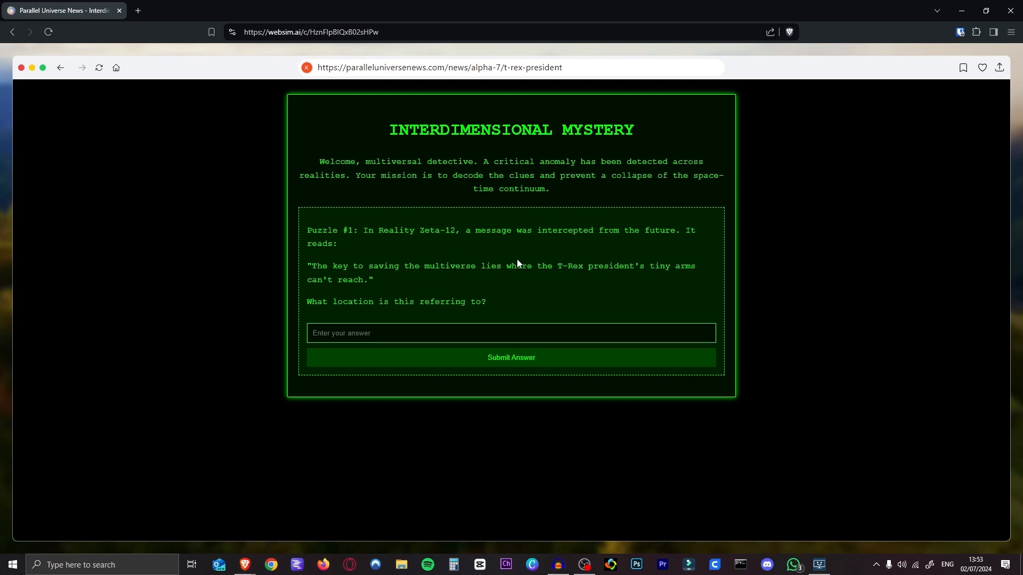
mouse_move(422, 301)
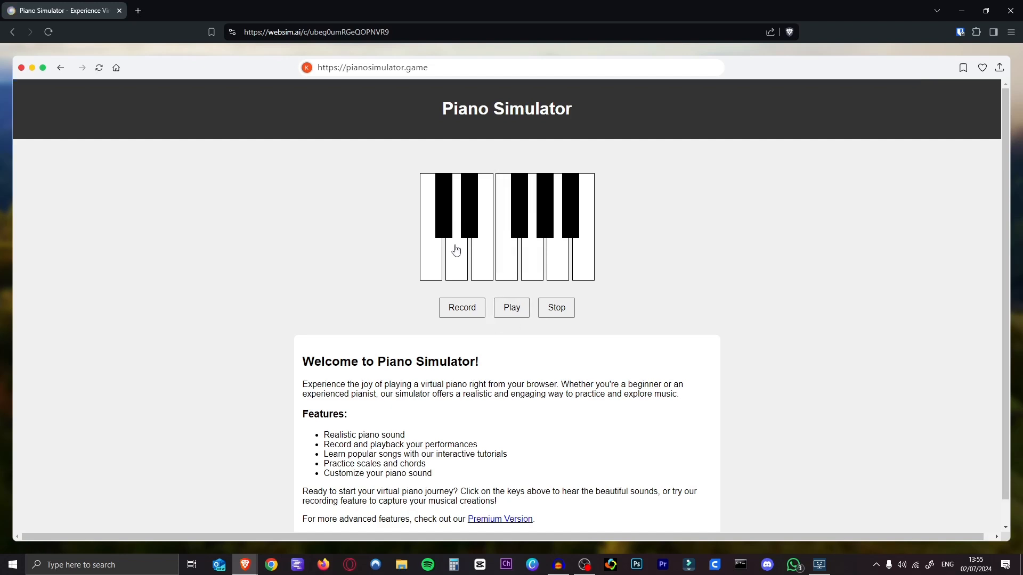
mouse_move(321, 144)
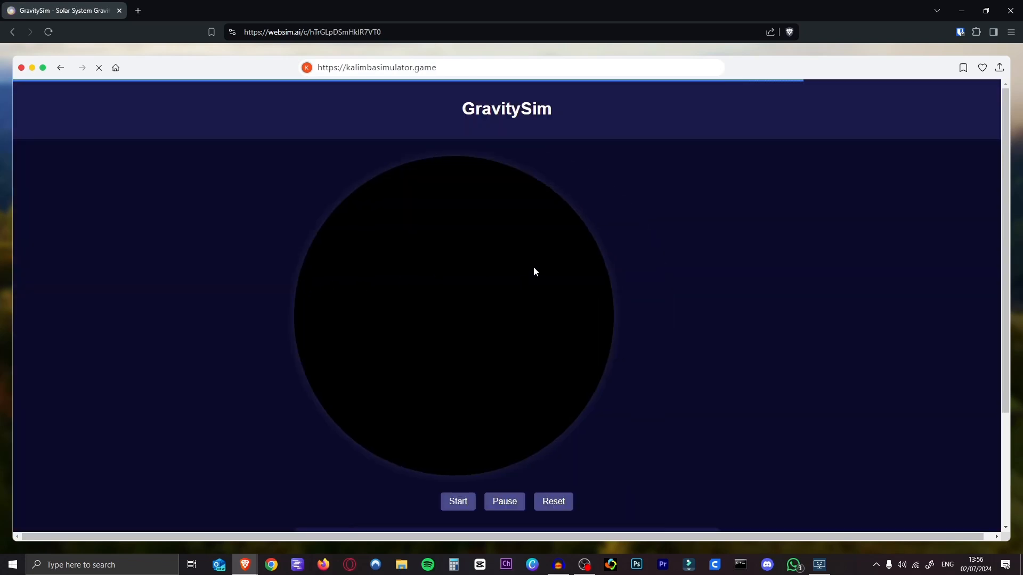
mouse_move(248, 86)
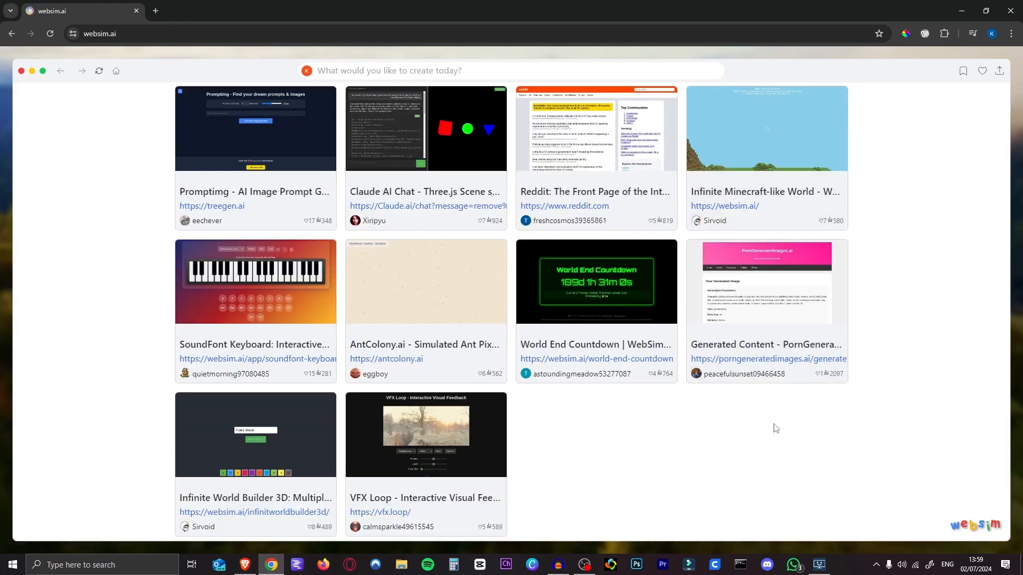
scroll("down", 3)
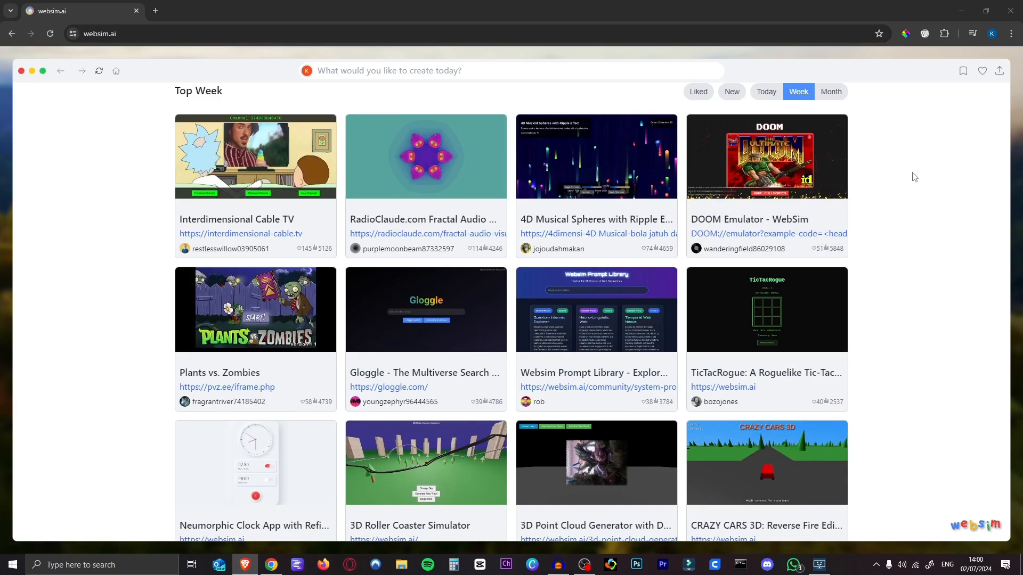
scroll("up", 3)
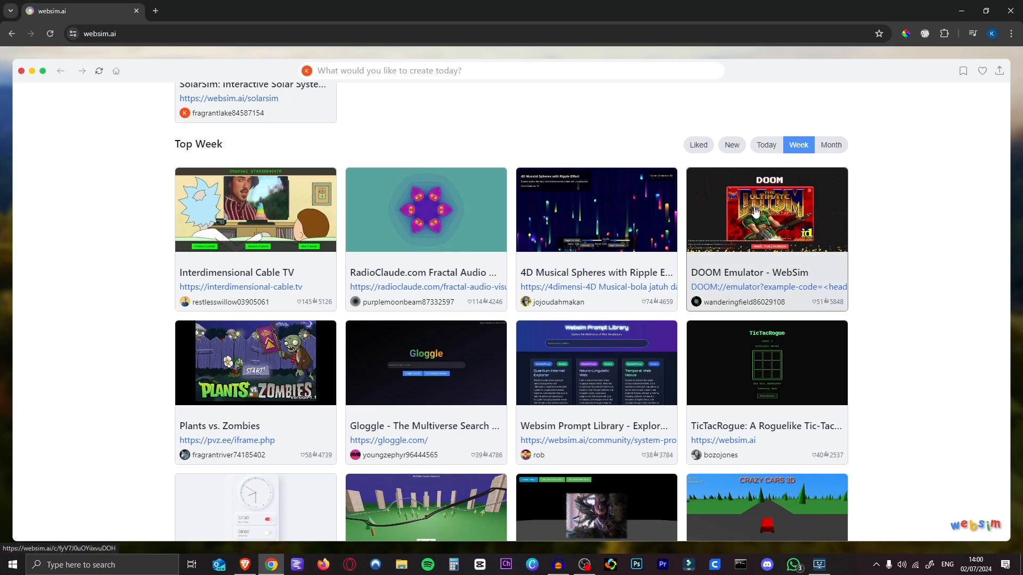
left_click(766, 210)
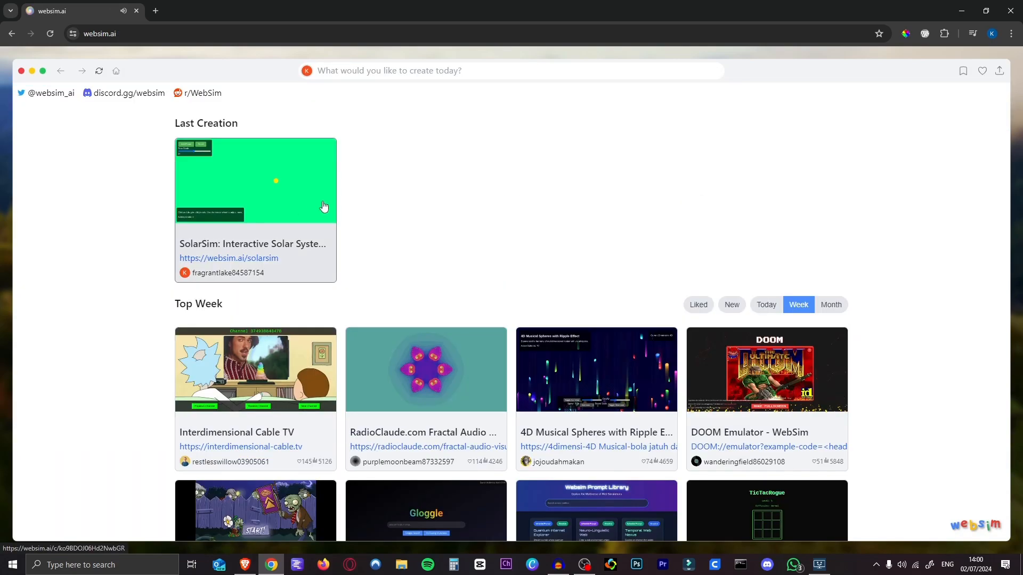
scroll("down", 3)
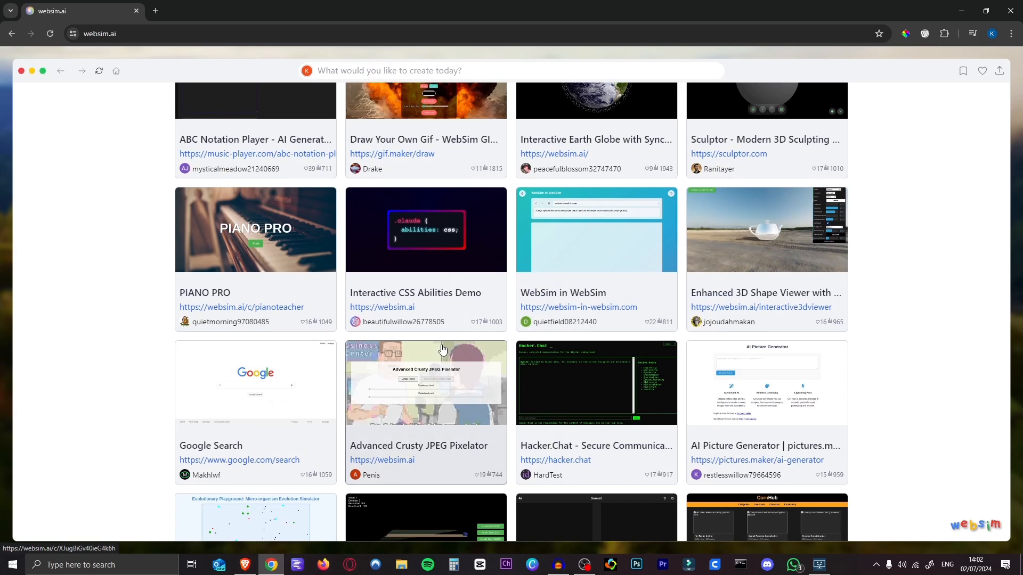
Scroll the community gallery to reveal Google Search, Hacker.Chat and Evolutionary Playground.
scroll("down", 3)
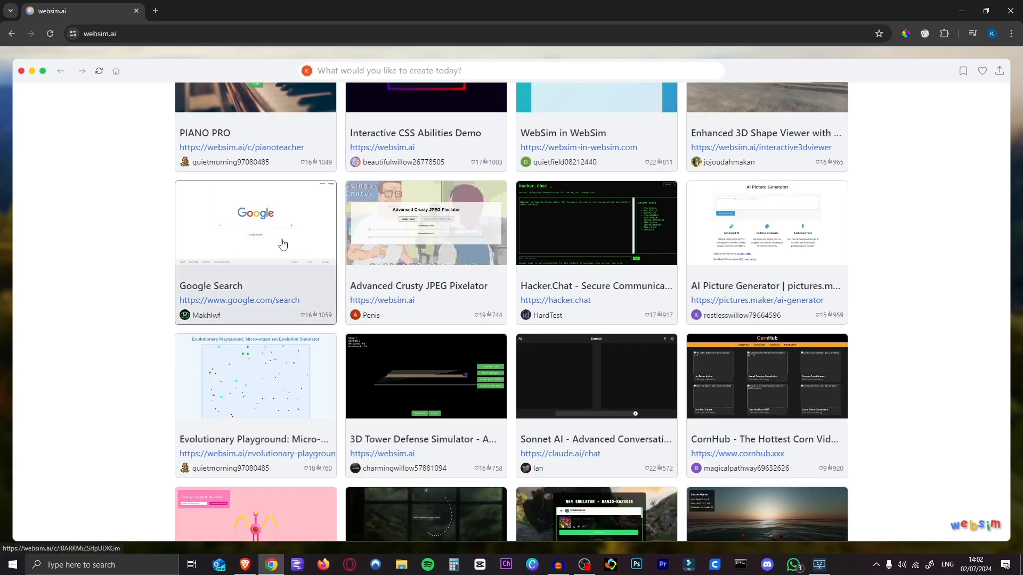
mouse_move(277, 260)
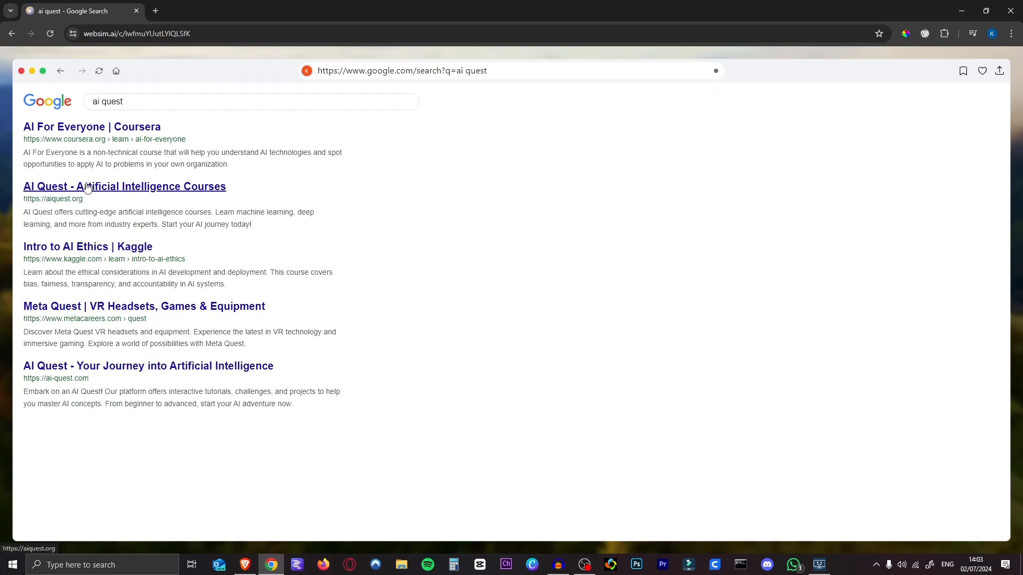
Visit the AI Quest courses result and browse its generated course site.
left_click(124, 185)
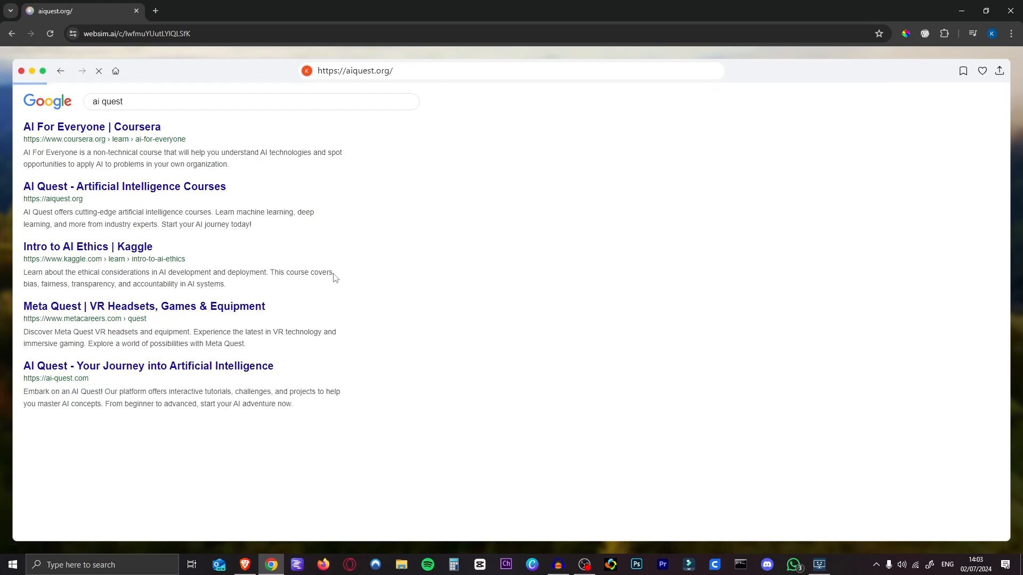
left_click(123, 185)
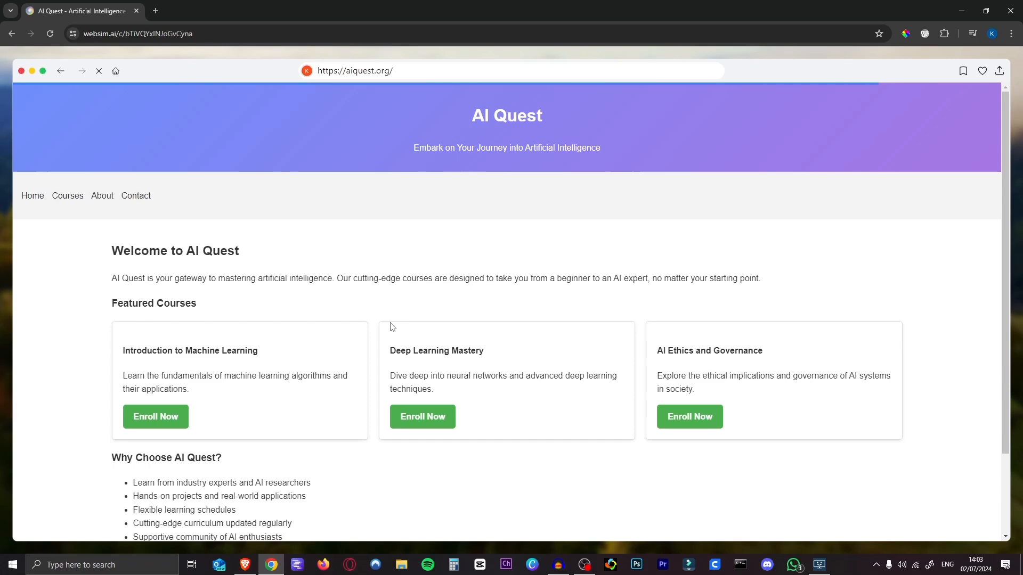
scroll("down", 3)
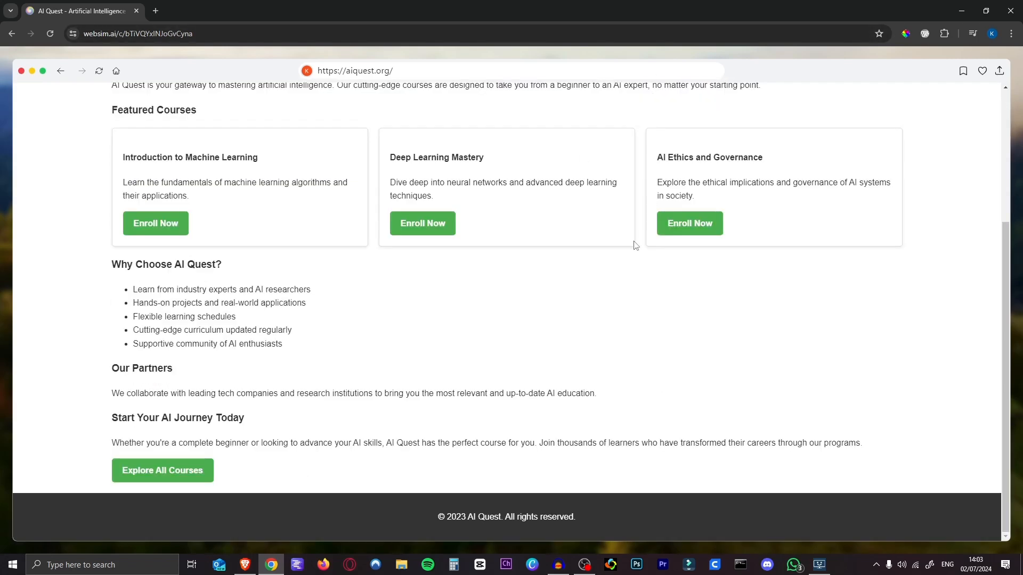
mouse_move(657, 199)
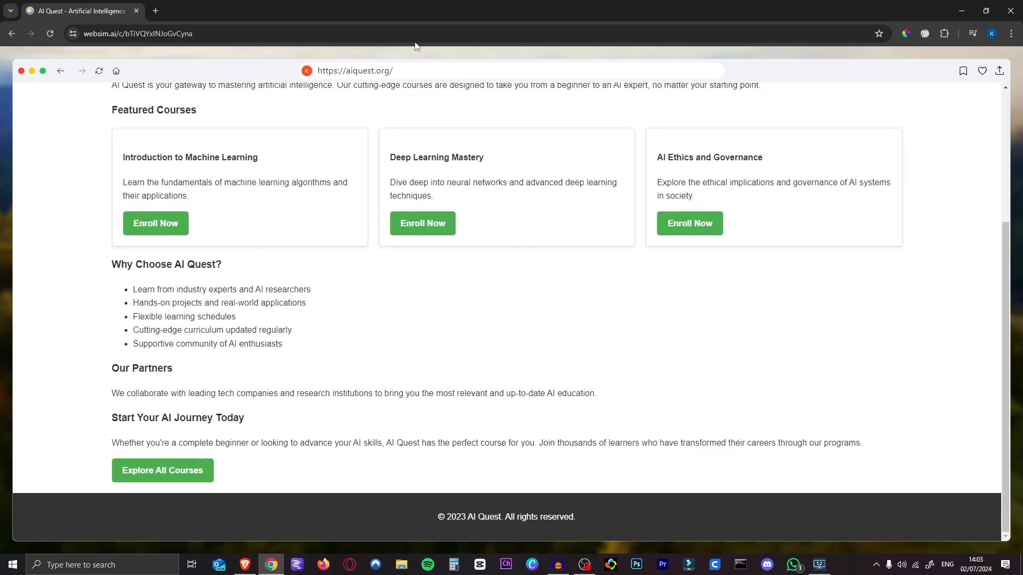
scroll("up", 3)
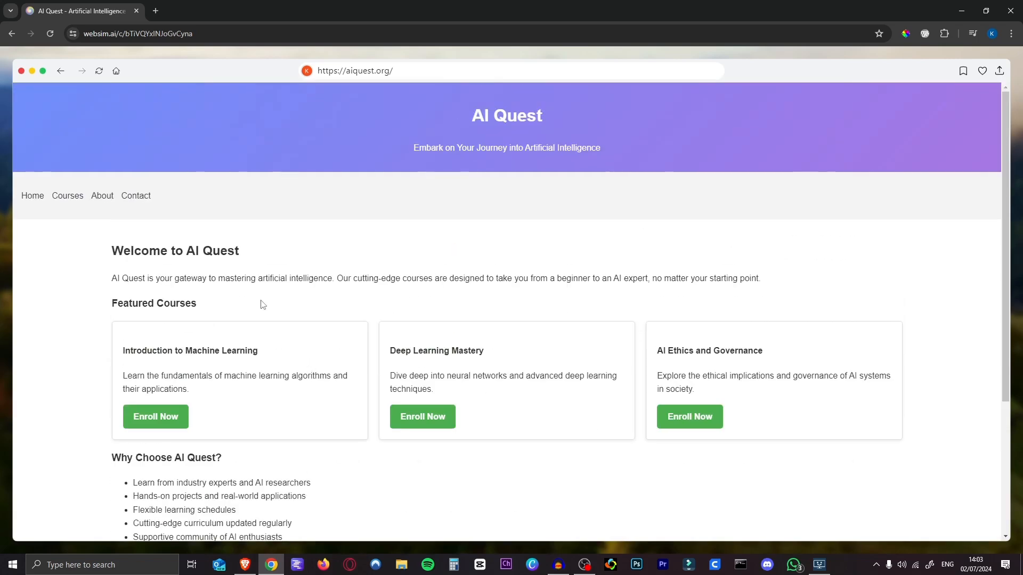
scroll("down", 3)
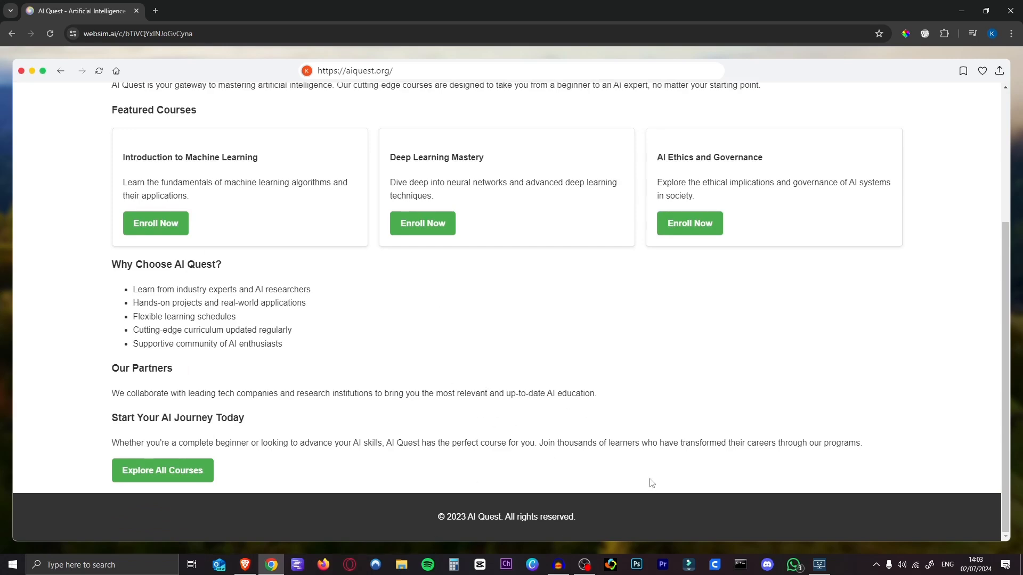
scroll("up", 3)
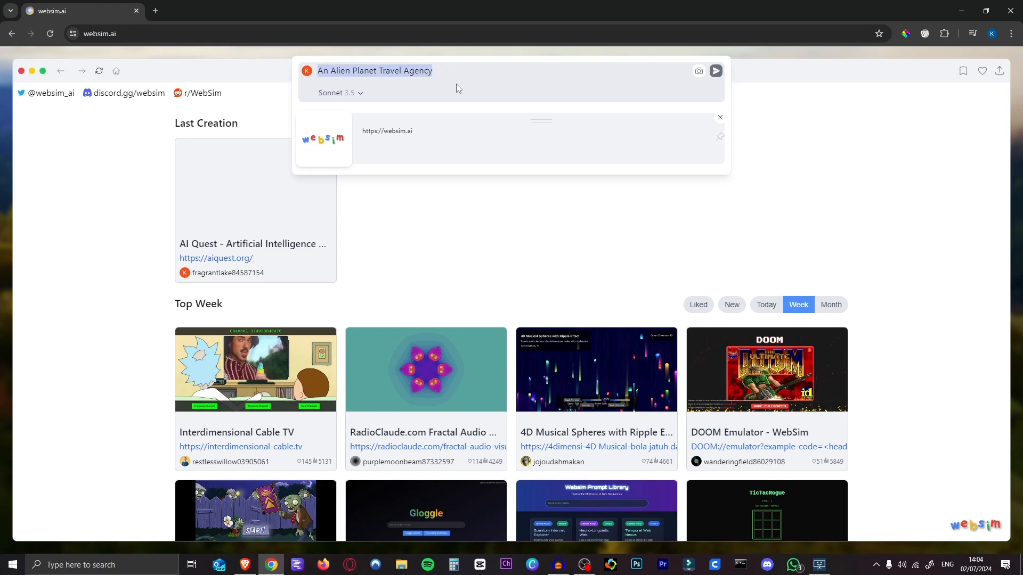
Generate the Galactic Getaways alien travel agency and follow Book Your Cosmic Journey.
left_click(715, 70)
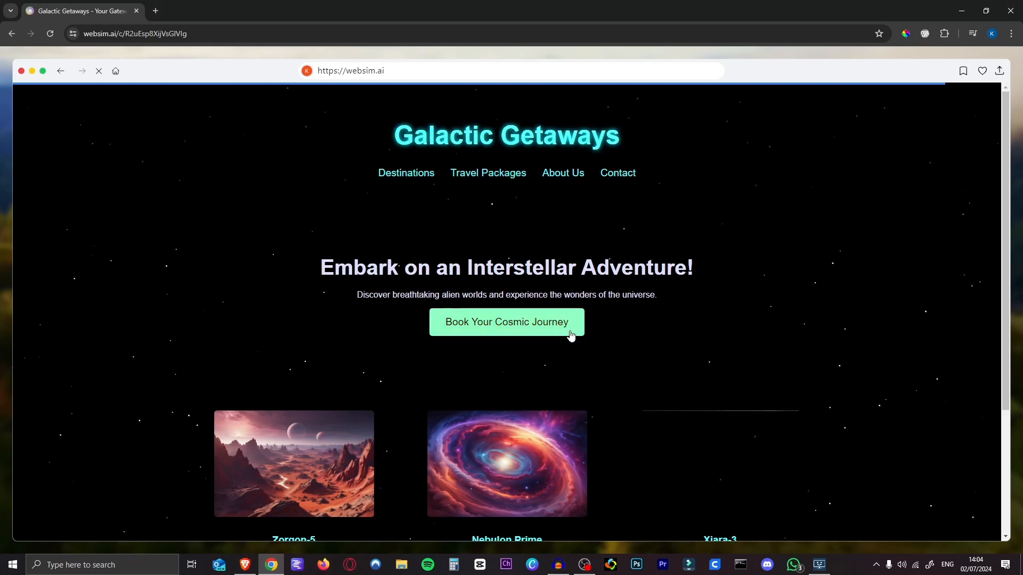
scroll("down", 3)
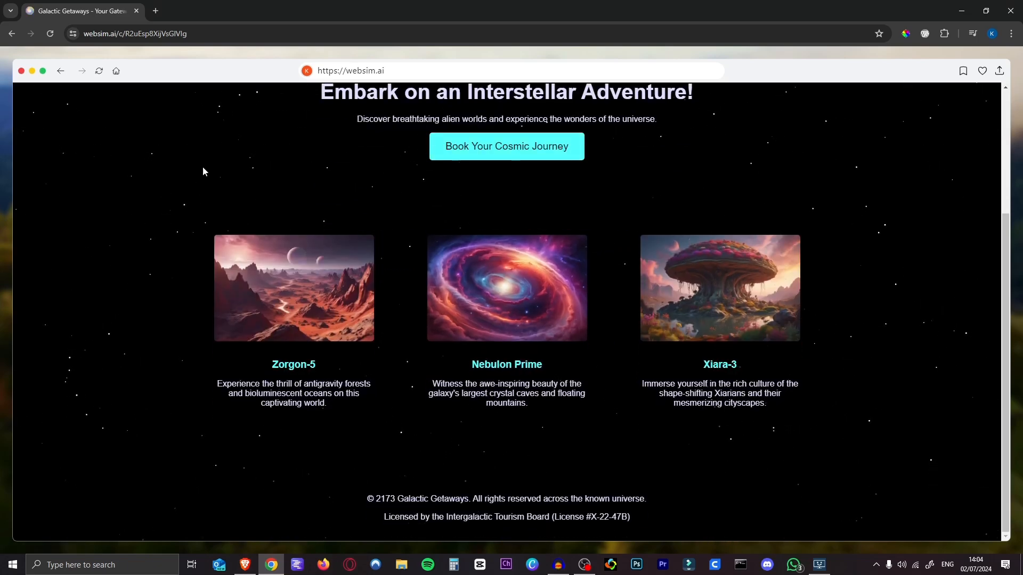
mouse_move(906, 336)
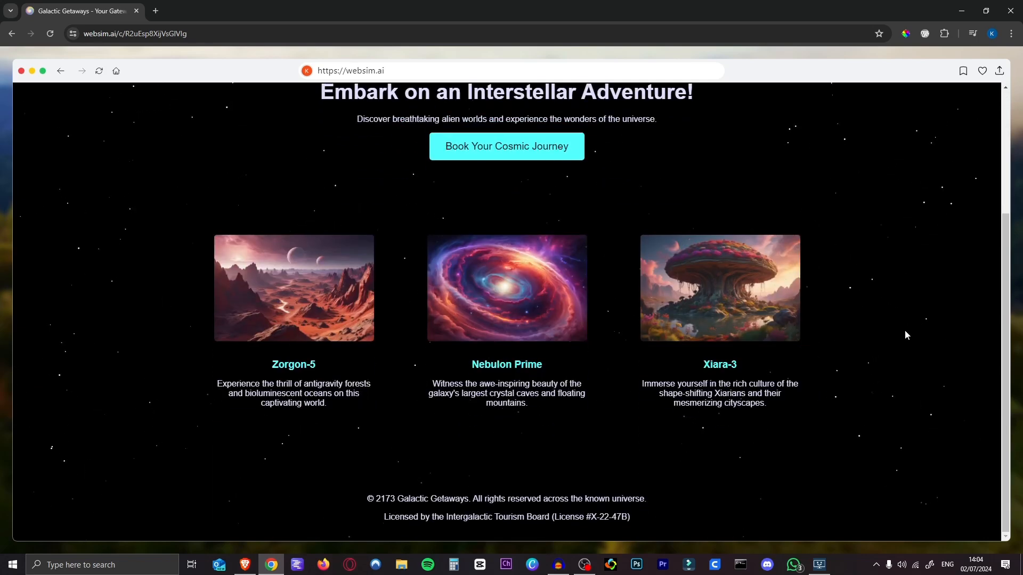
left_click(505, 146)
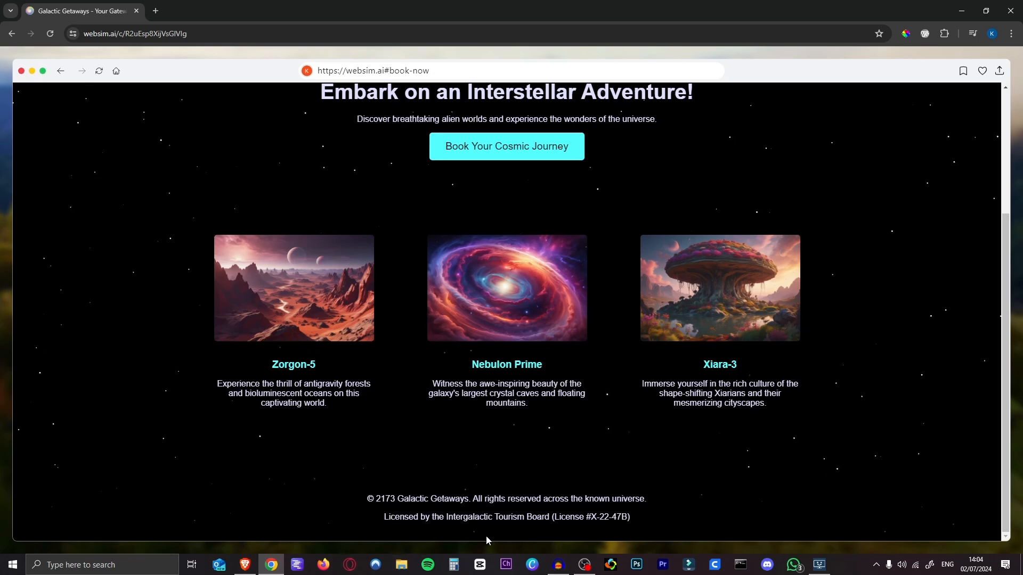
scroll("up", 3)
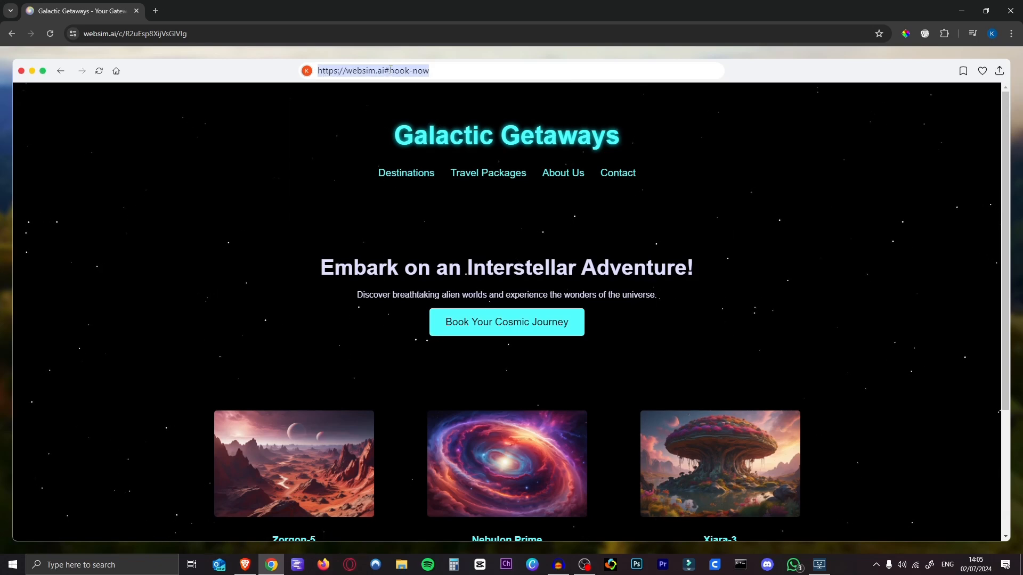
Generate the websim.ai/book-now page for Galactic Getaways, then return to the Month gallery.
left_click(371, 71)
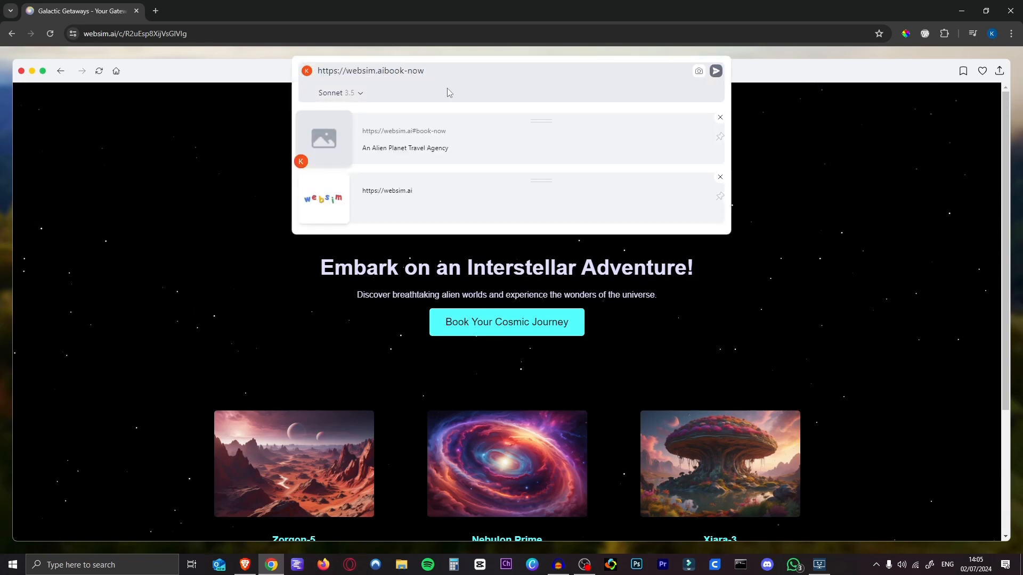
left_click(403, 130)
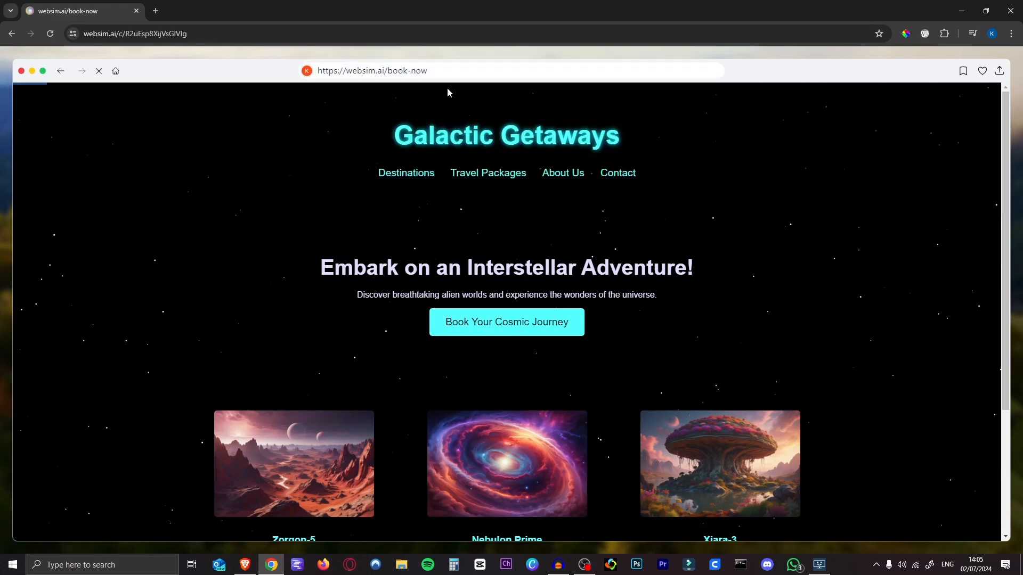
left_click(506, 322)
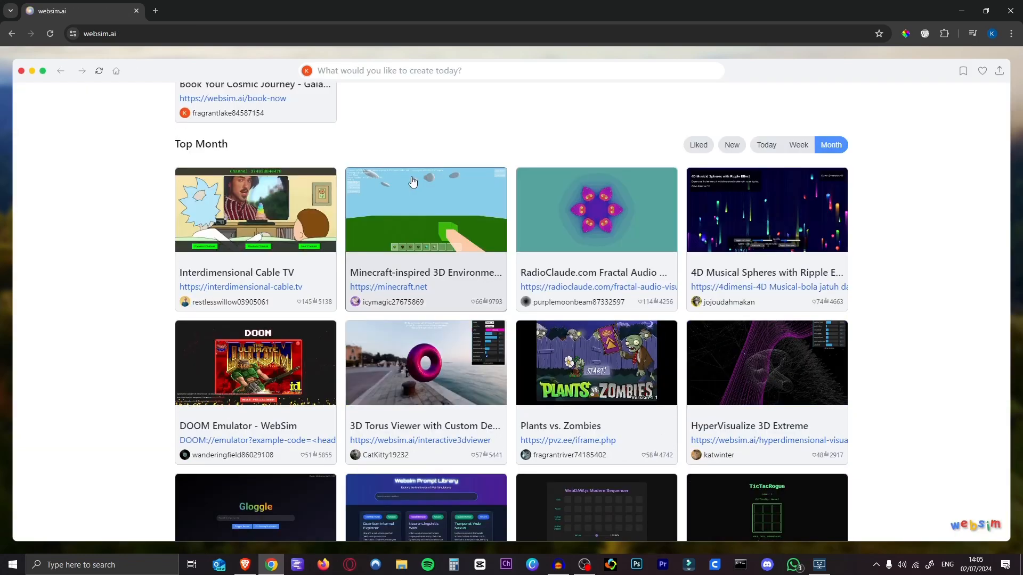
Browse the gallery and open the 'WebDAW.js - Modern UI Drum Sequencer' creation.
scroll("down", 3)
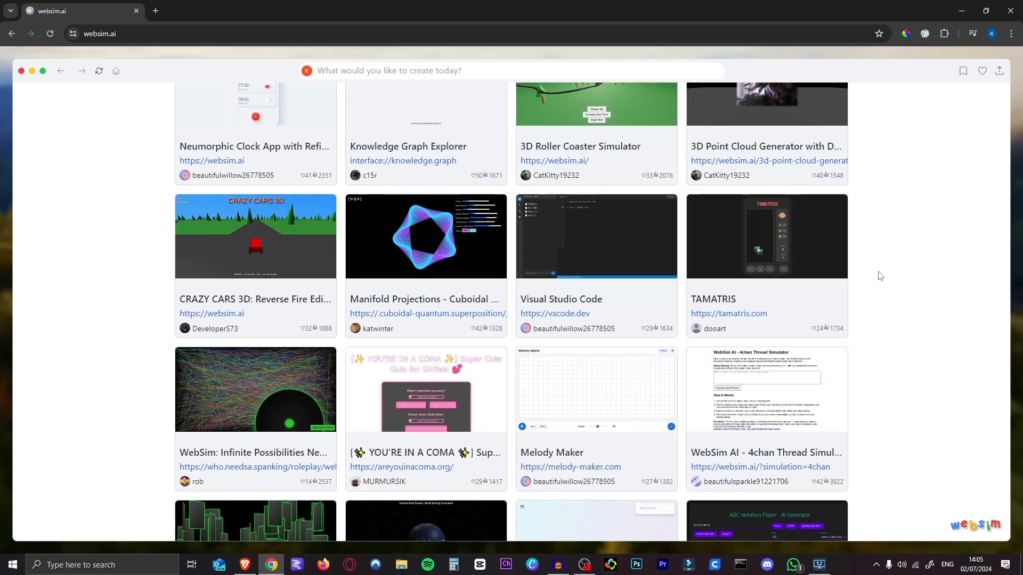
scroll("down", 3)
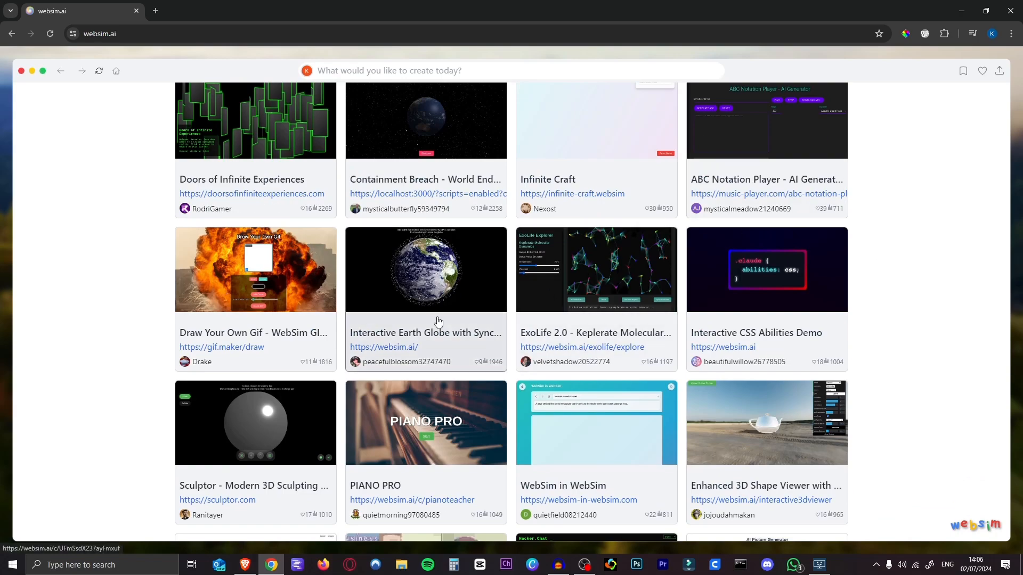
scroll("up", 3)
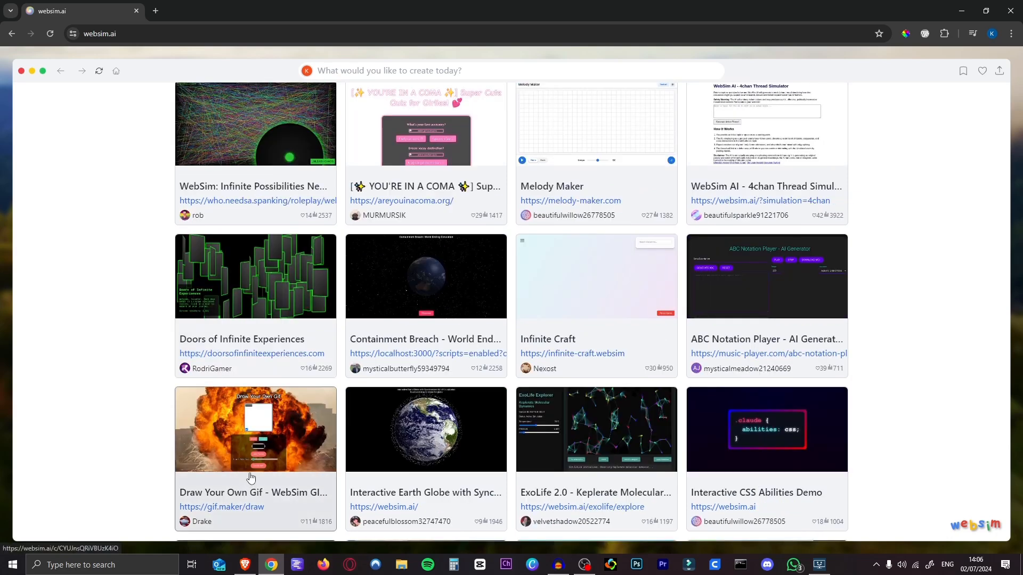
scroll("up", 3)
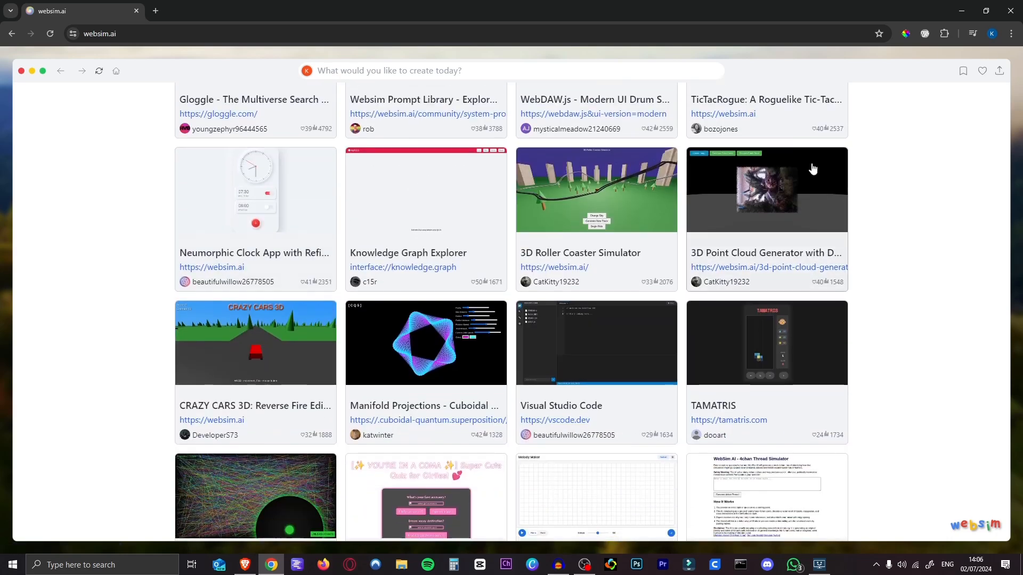
left_click(594, 99)
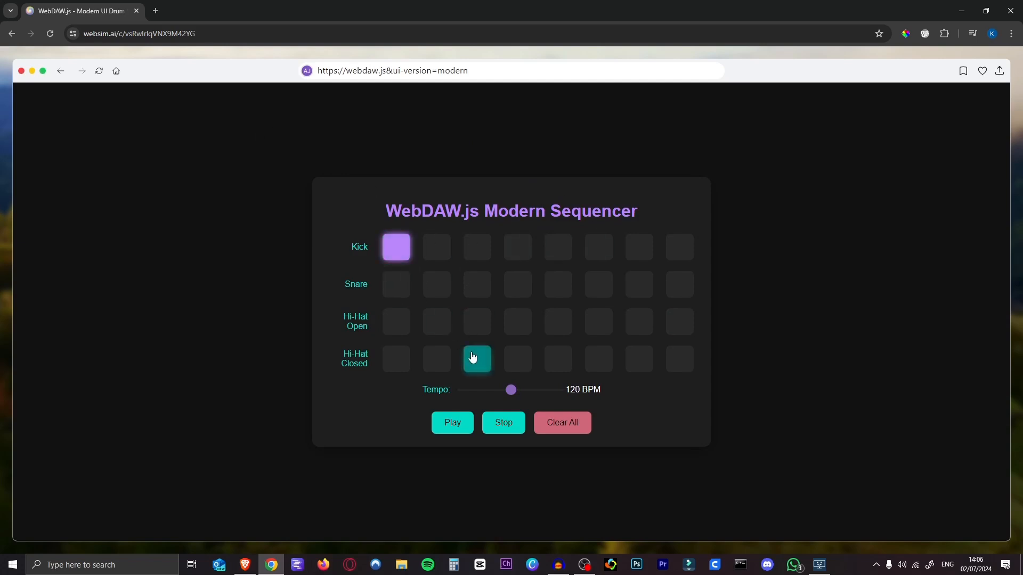
Start the kick, snare and hi-hat drum pattern playing at 120 BPM.
left_click(452, 423)
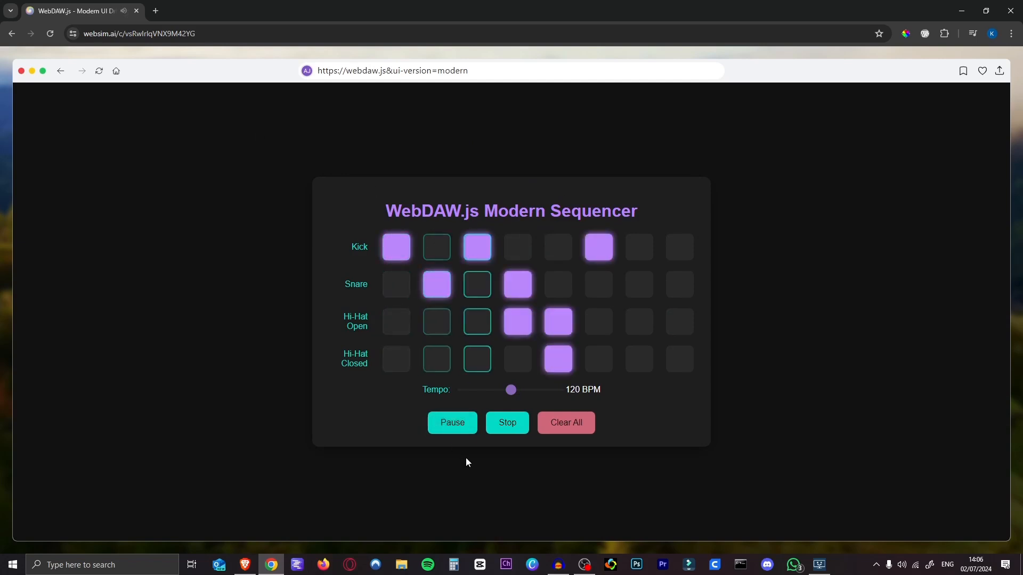
mouse_move(640, 290)
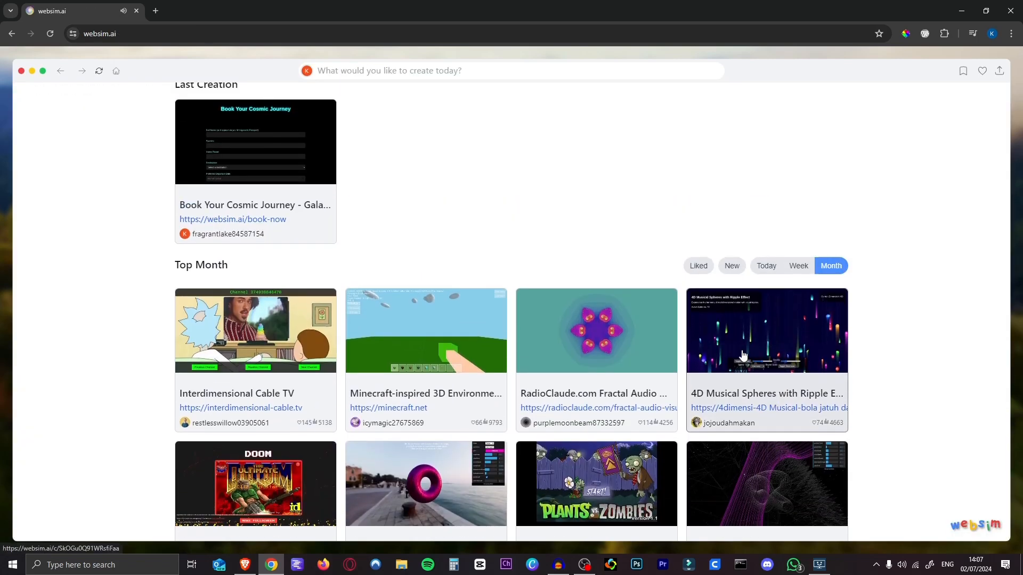
scroll("down", 3)
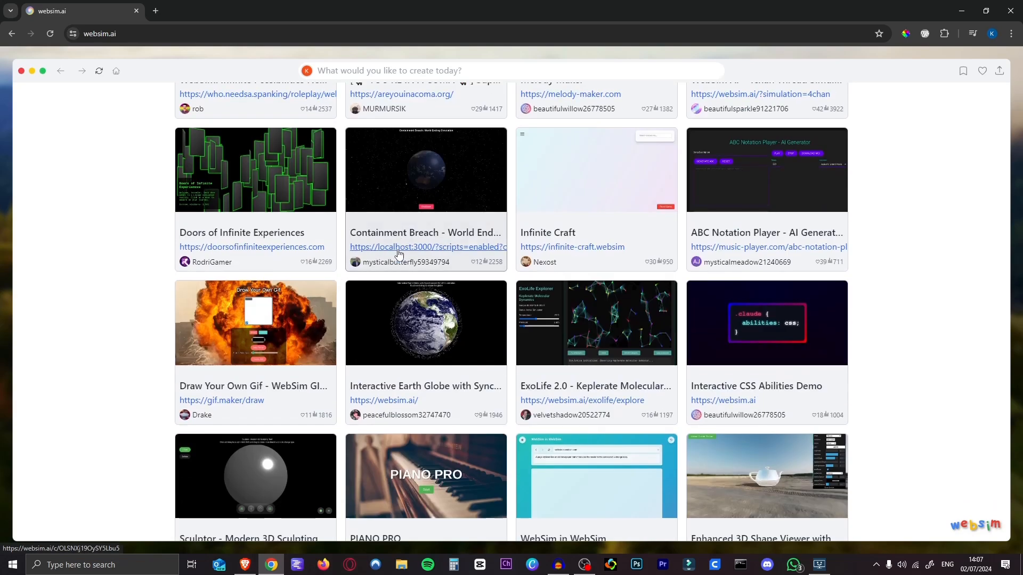
left_click(425, 323)
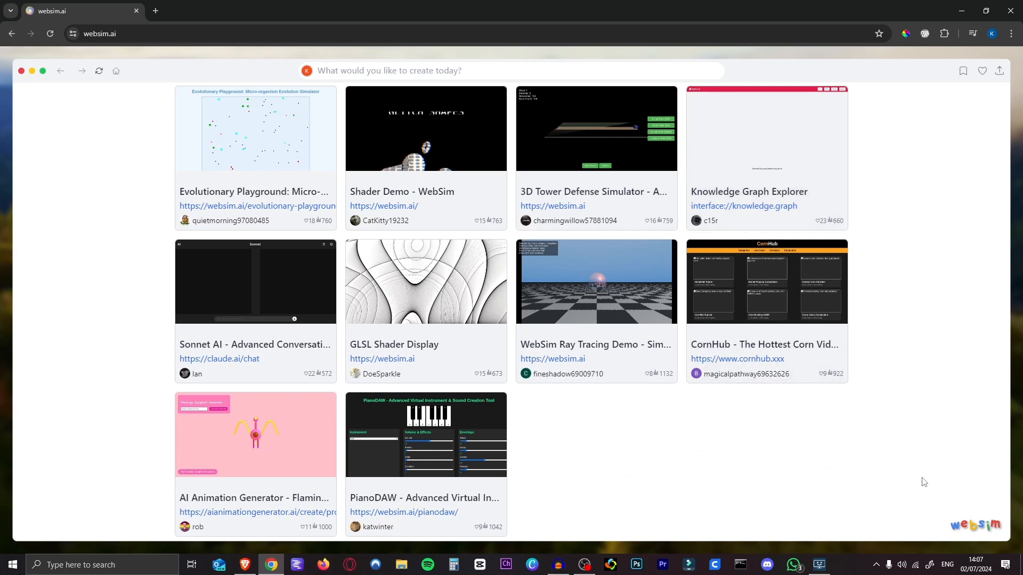
mouse_move(583, 390)
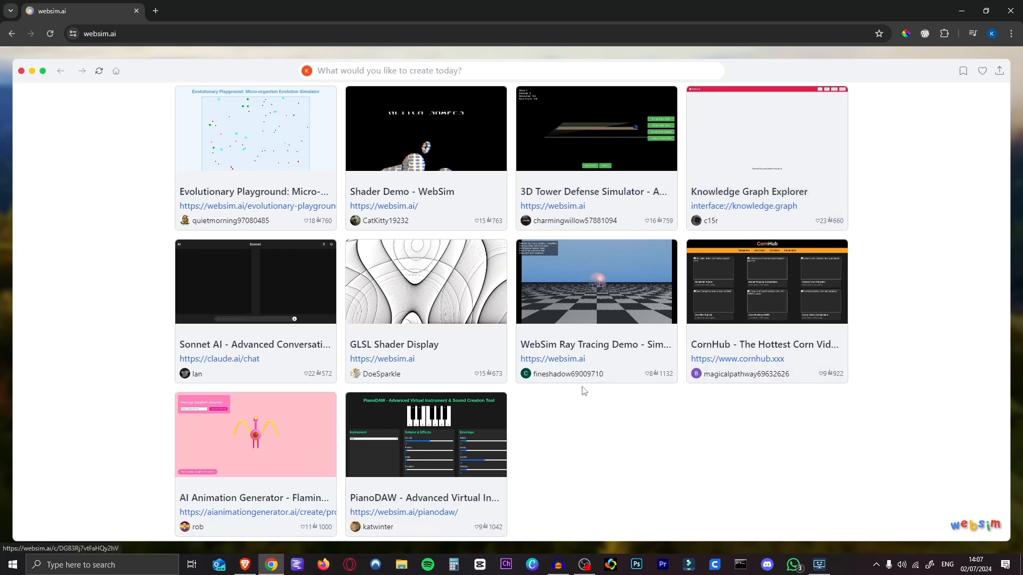
Open the Flamingo animation generator and generate an animation from the prompt 'Penguin Rocket'.
left_click(255, 435)
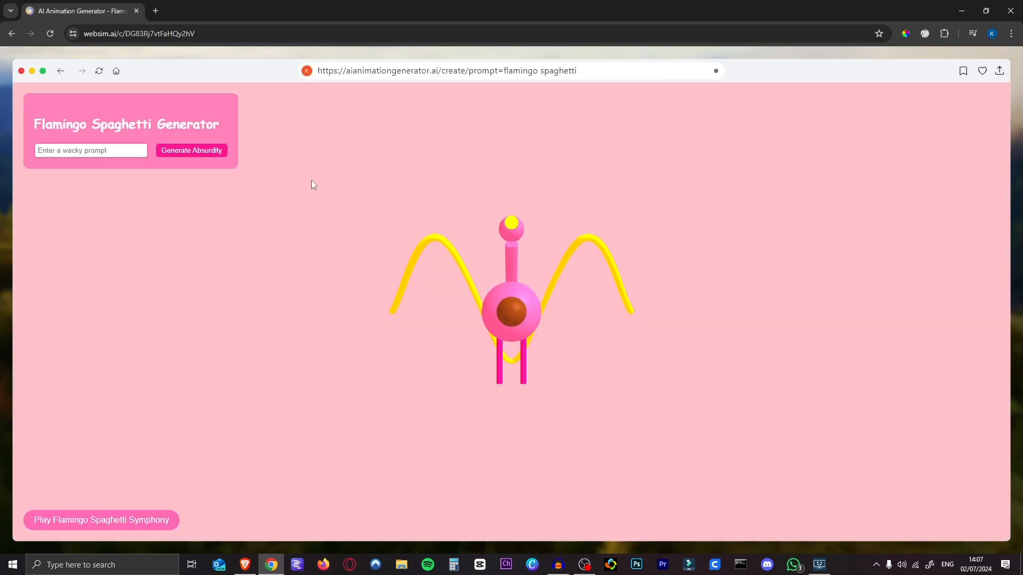
mouse_move(553, 325)
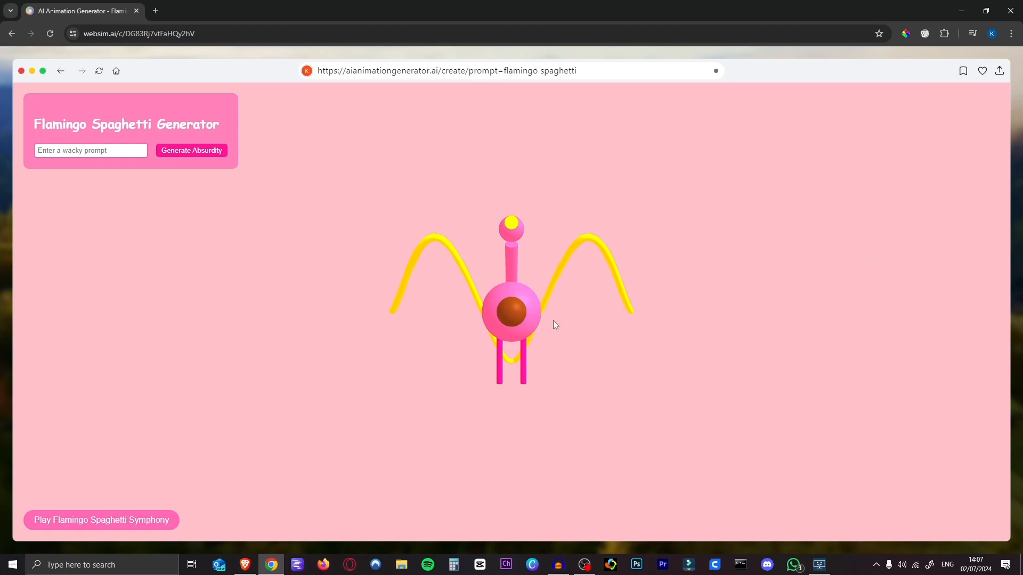
left_click(90, 150)
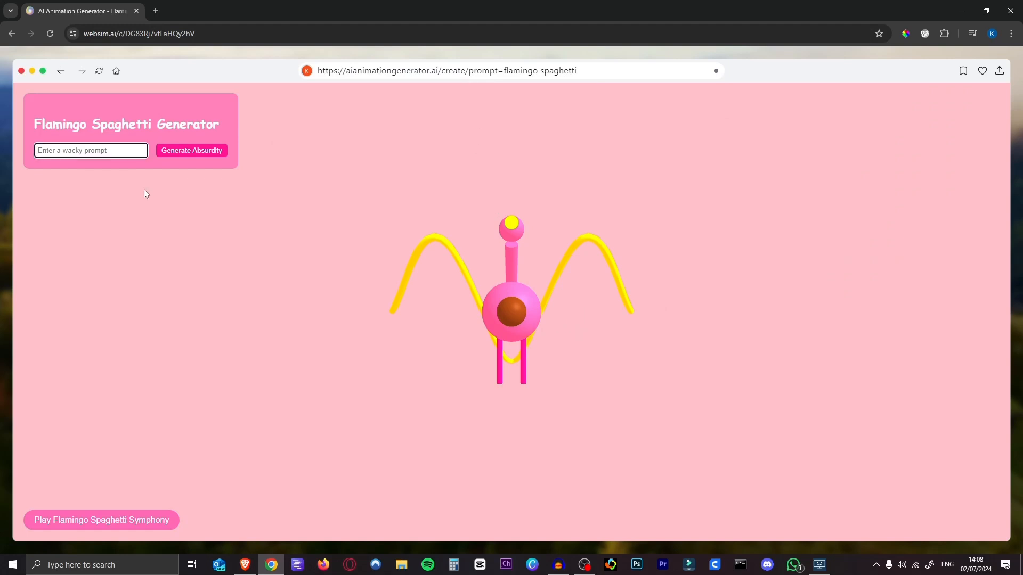
mouse_move(210, 197)
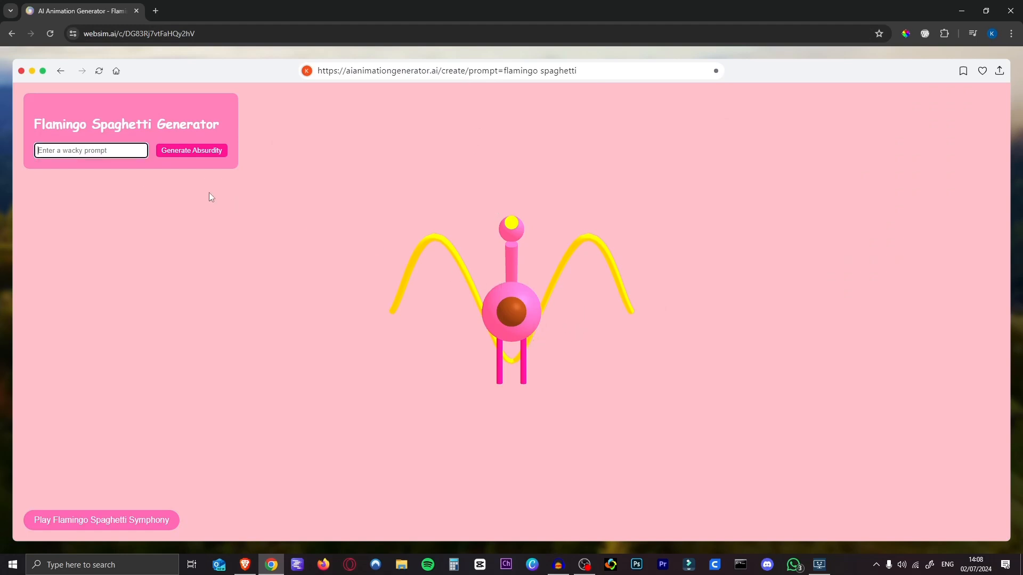
type("Penguin Rocket")
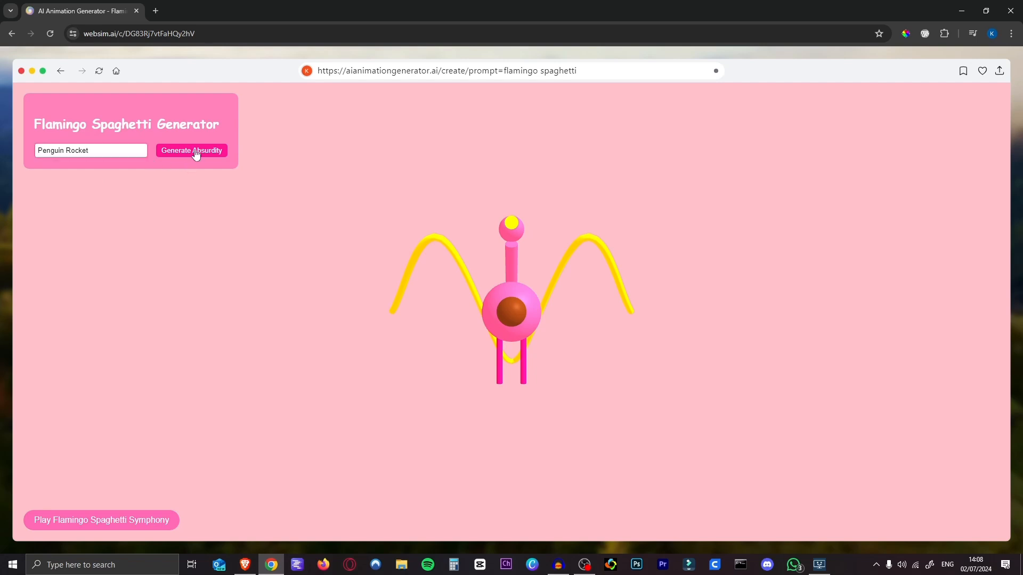
left_click(191, 151)
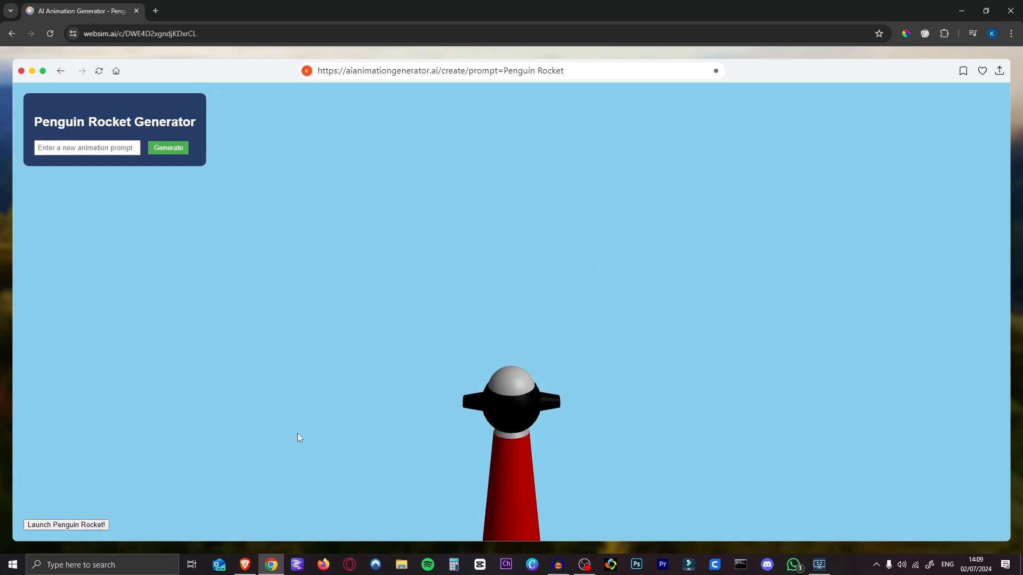
mouse_move(137, 477)
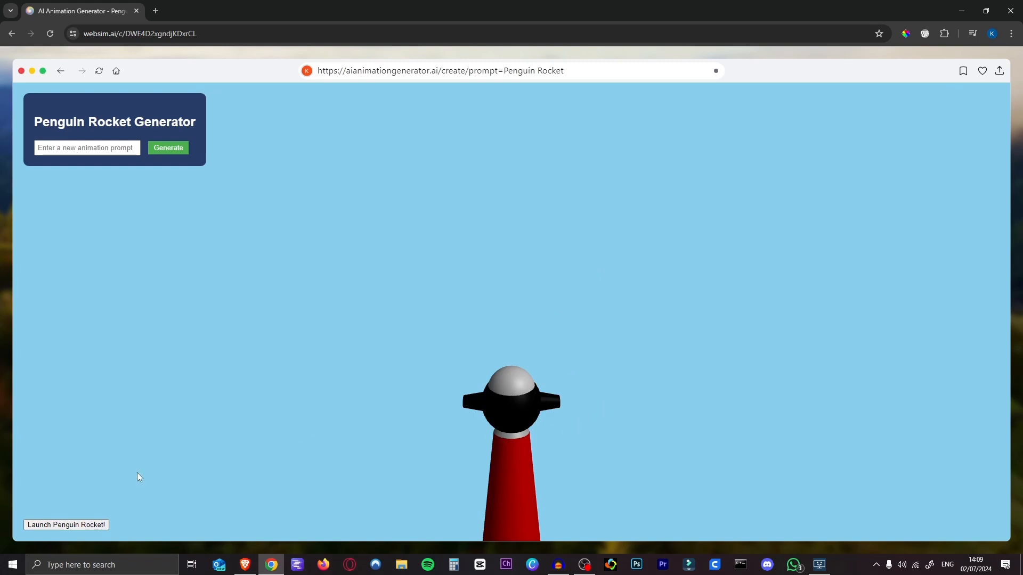
Launch the penguin rocket four times to watch it fly off.
left_click(65, 524)
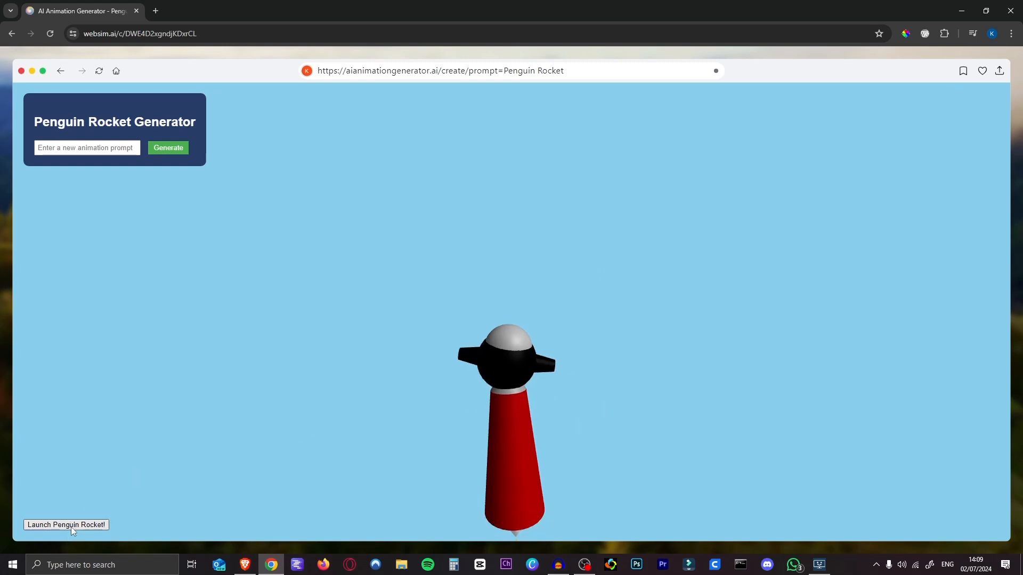
left_click(65, 524)
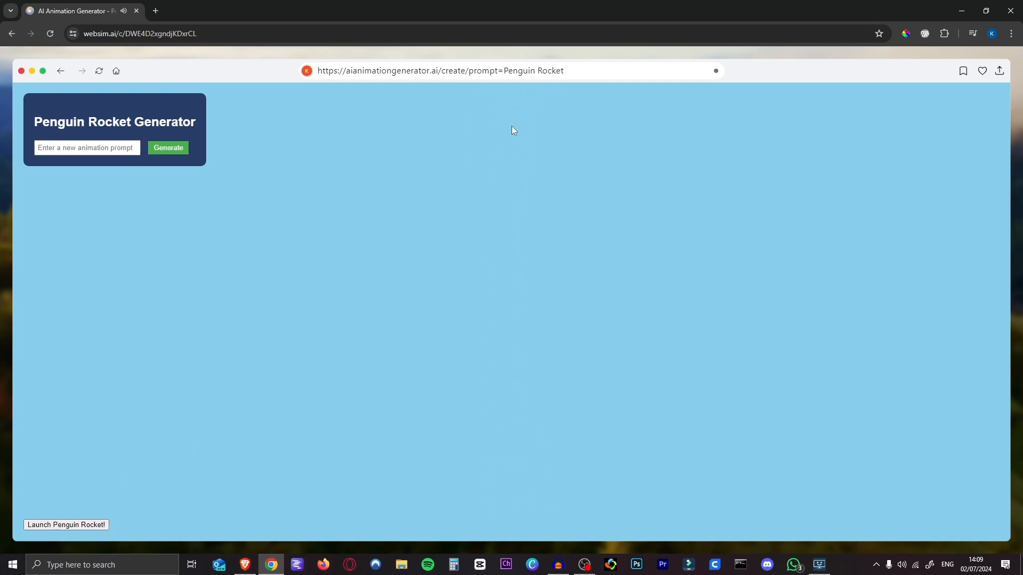
left_click(65, 524)
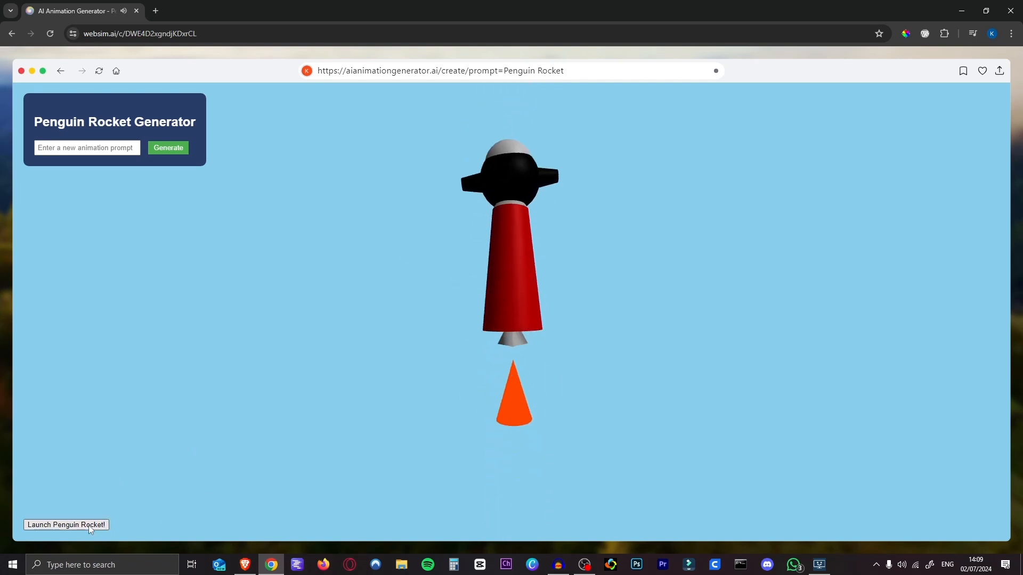
left_click(65, 524)
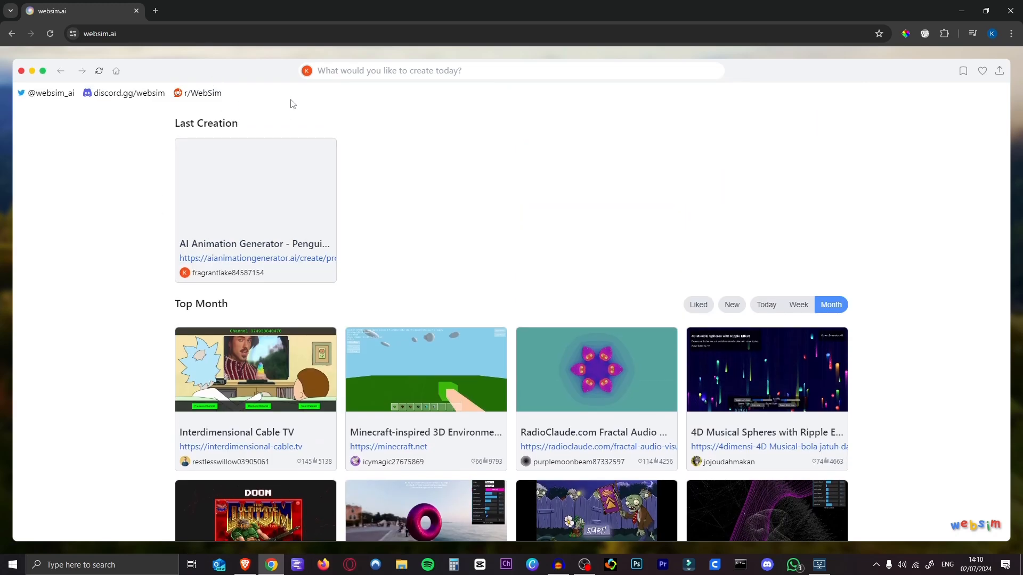
mouse_move(125, 45)
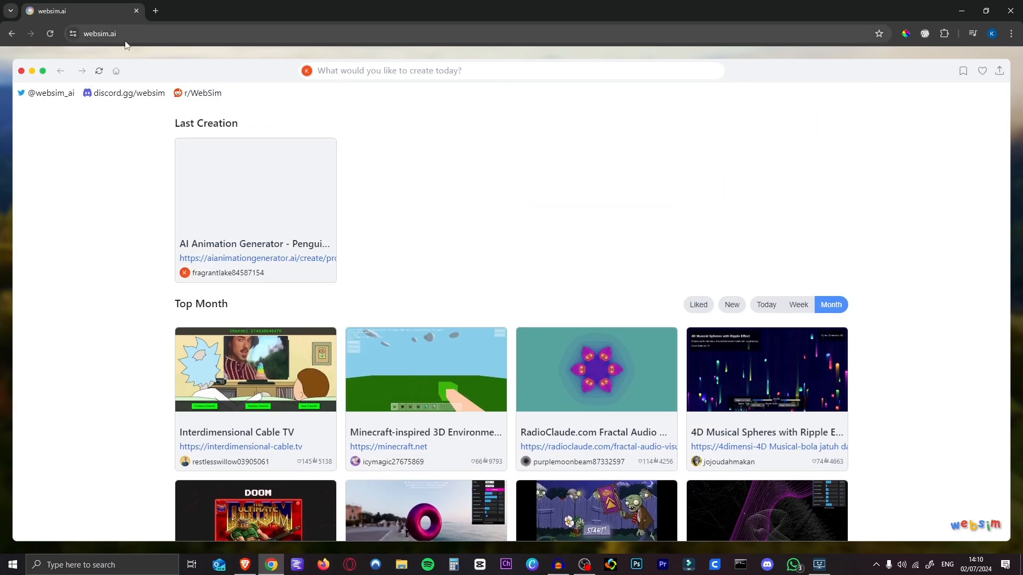
mouse_move(93, 54)
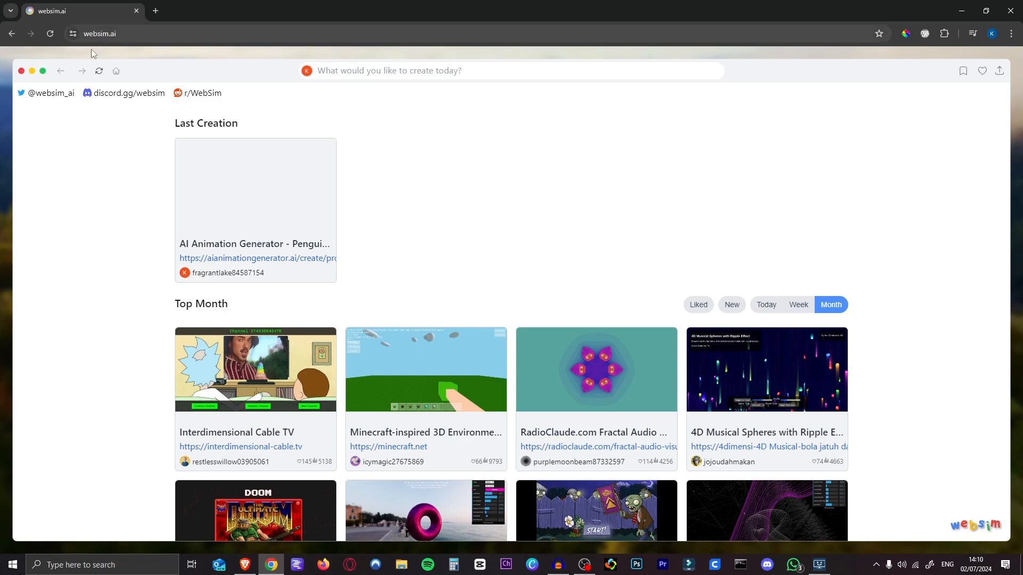
scroll("down", 3)
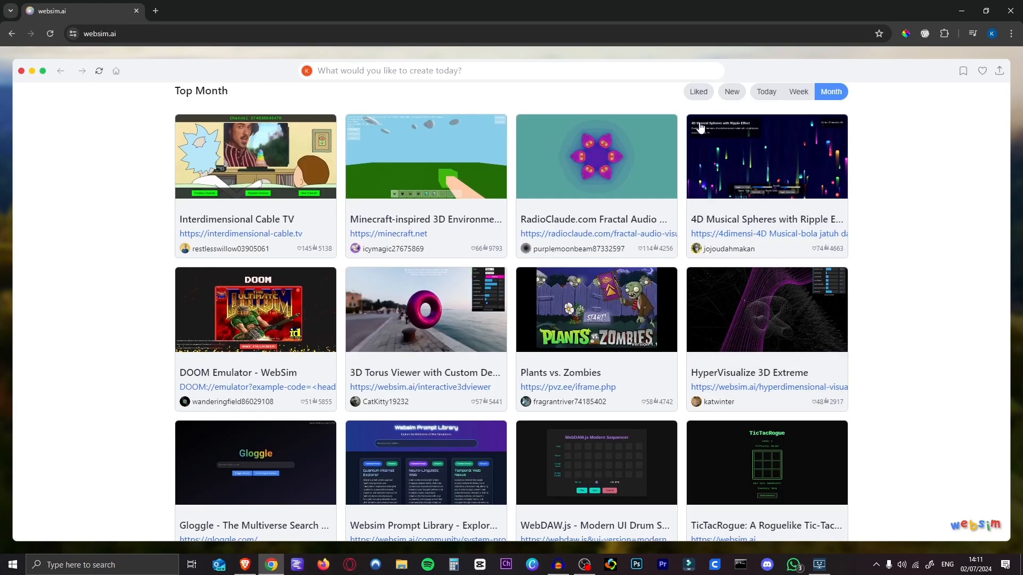
scroll("down", 3)
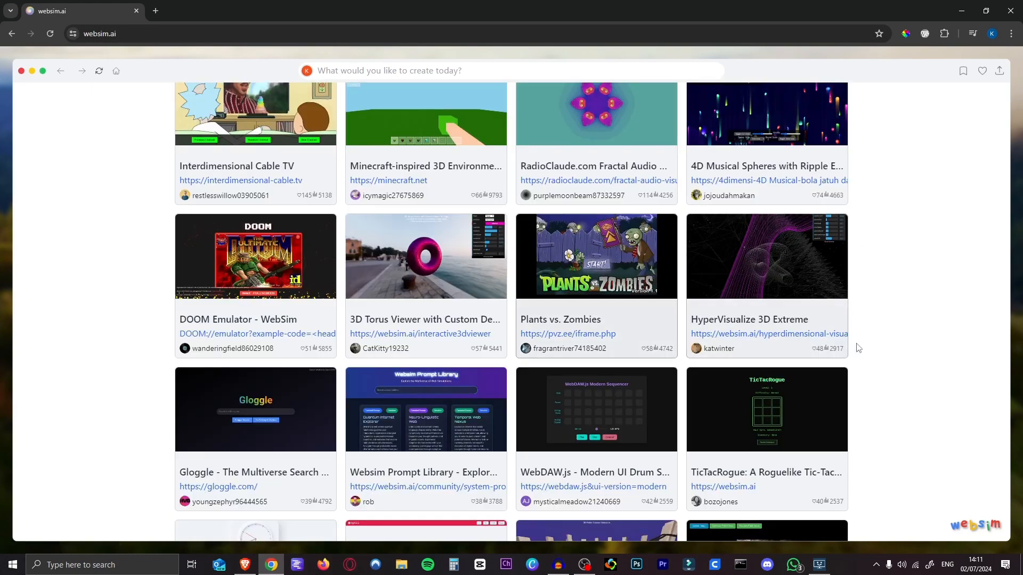